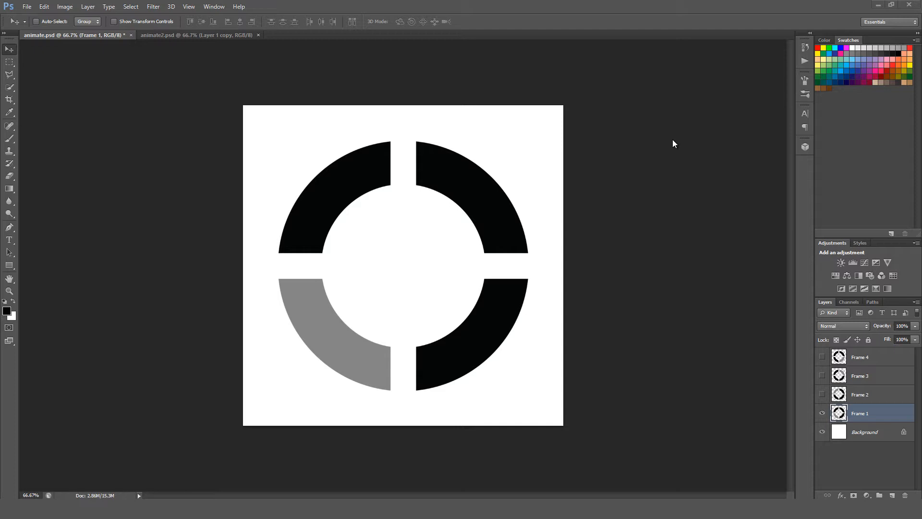
mouse_move(630, 175)
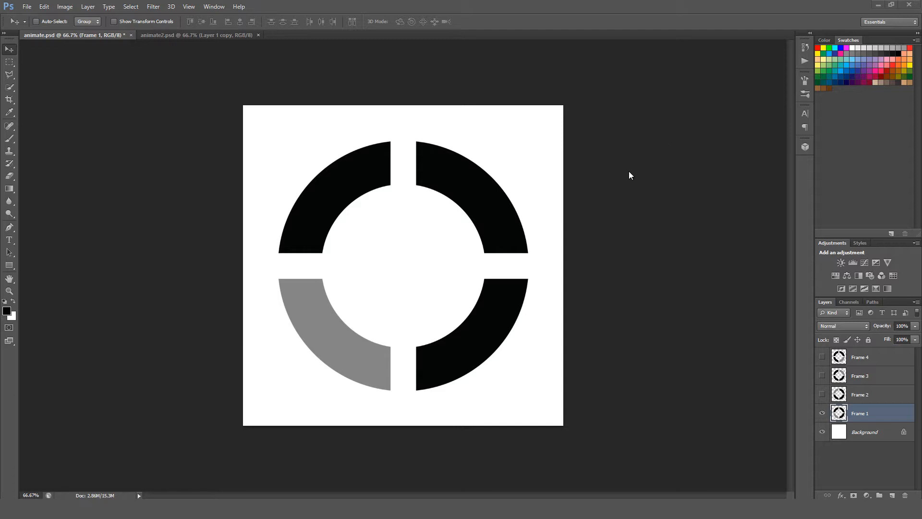
mouse_move(507, 241)
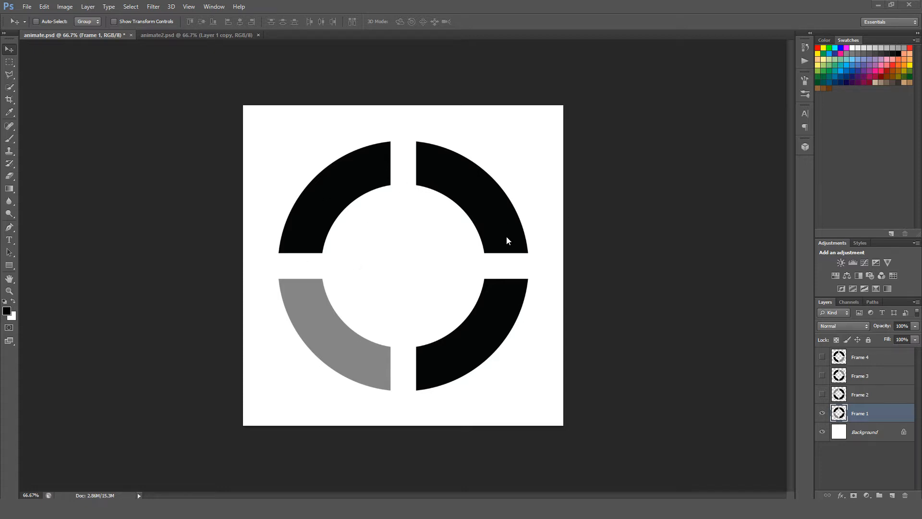
mouse_move(535, 263)
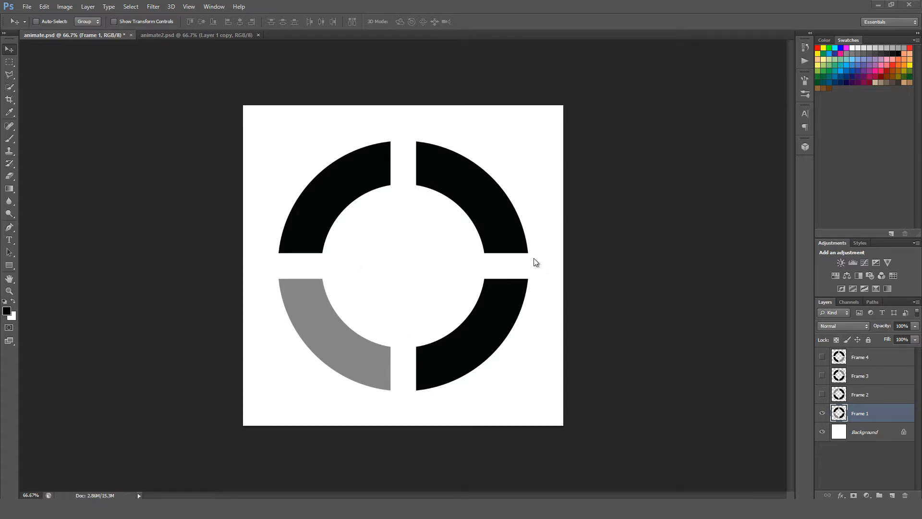
mouse_move(590, 155)
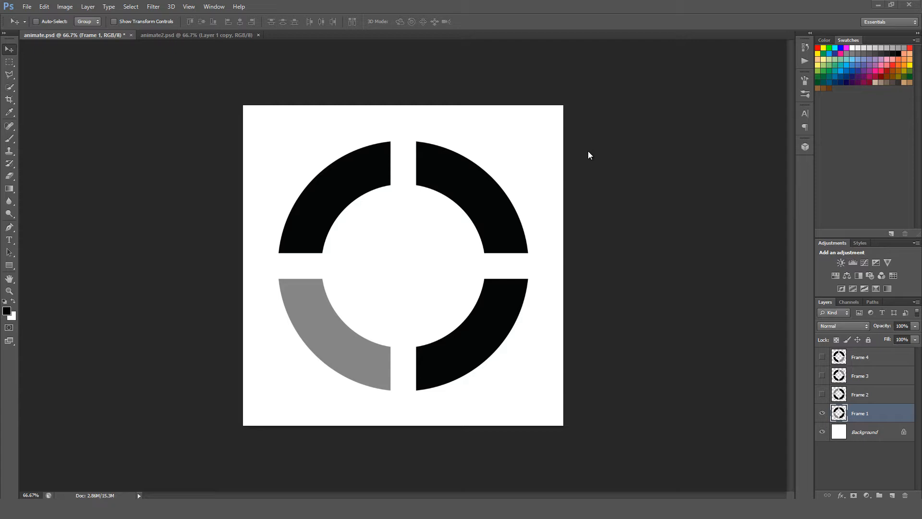
mouse_move(701, 332)
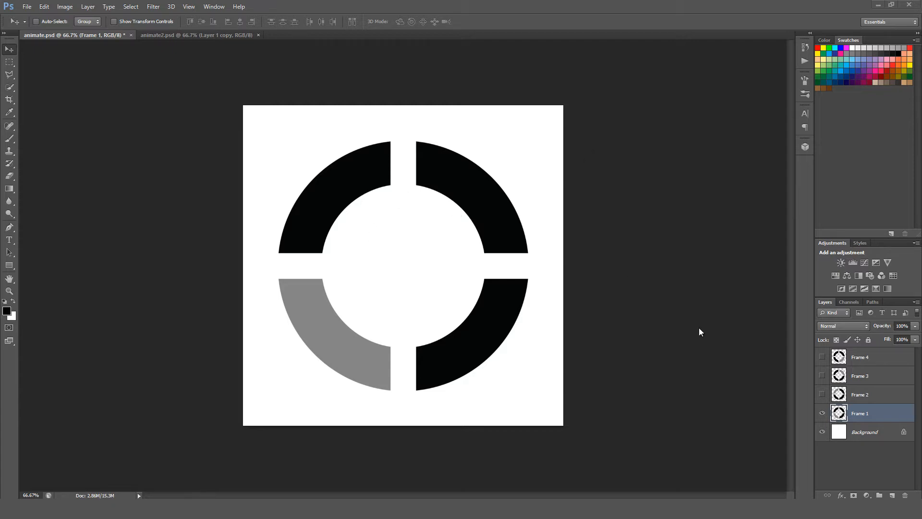
Preview the Frame 2 ring layer, then restore the Frame 1 layer.
left_click(858, 394)
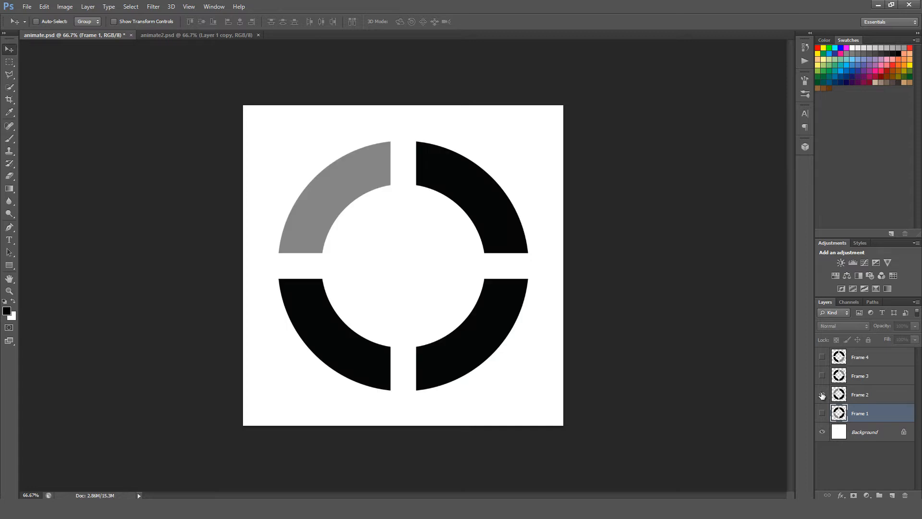
left_click(822, 358)
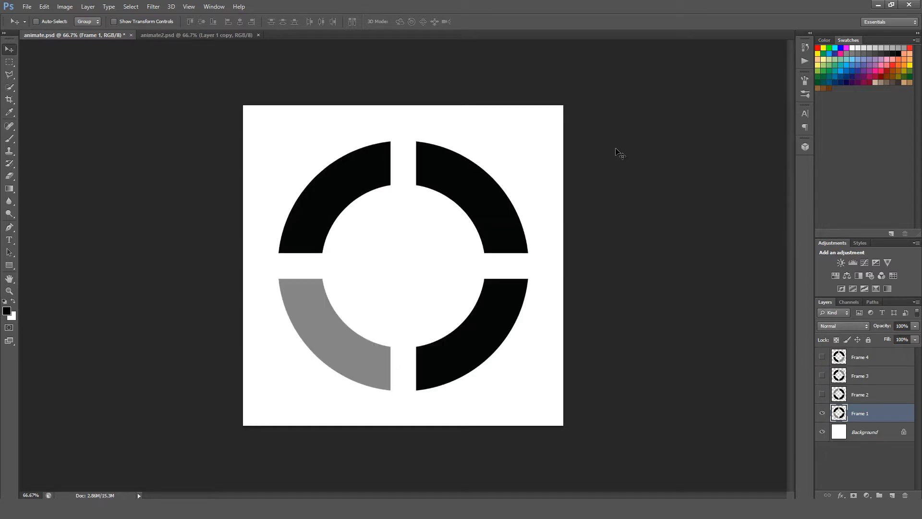
mouse_move(482, 131)
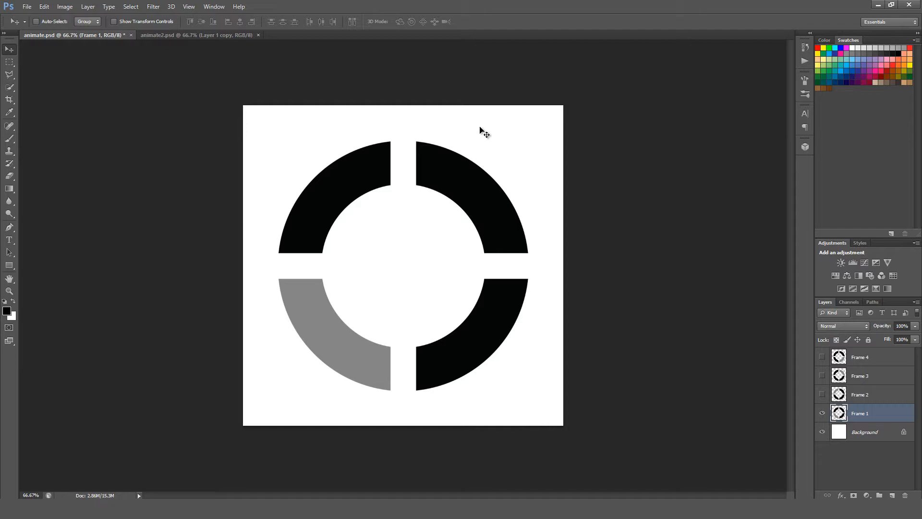
mouse_move(284, 60)
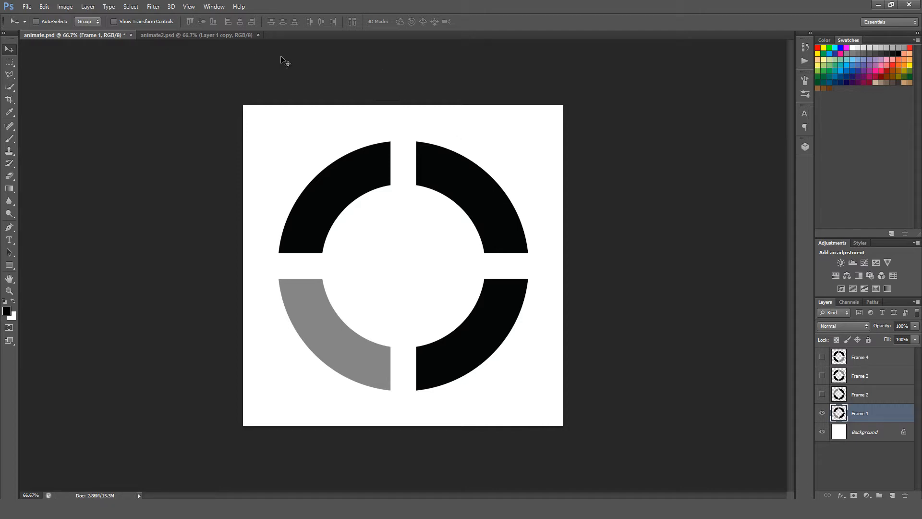
mouse_move(281, 63)
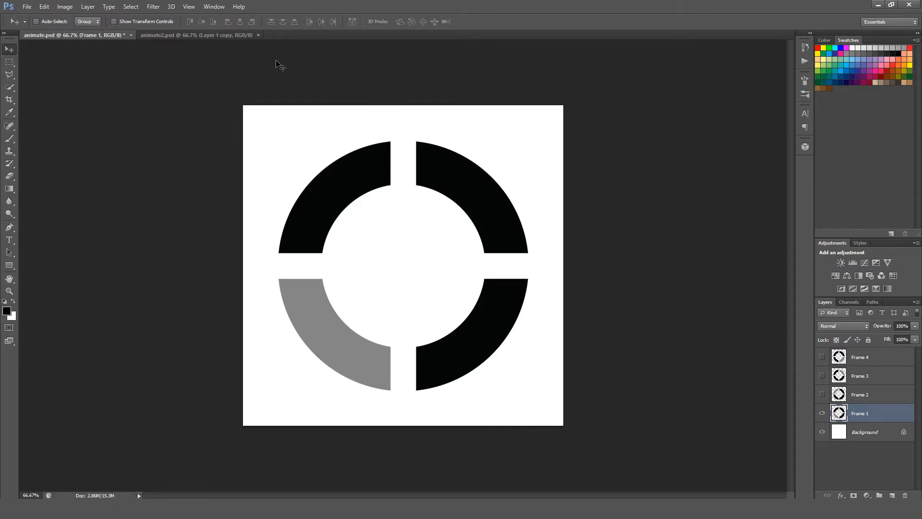
Show the Timeline panel and choose frame animation instead of a video timeline.
left_click(213, 7)
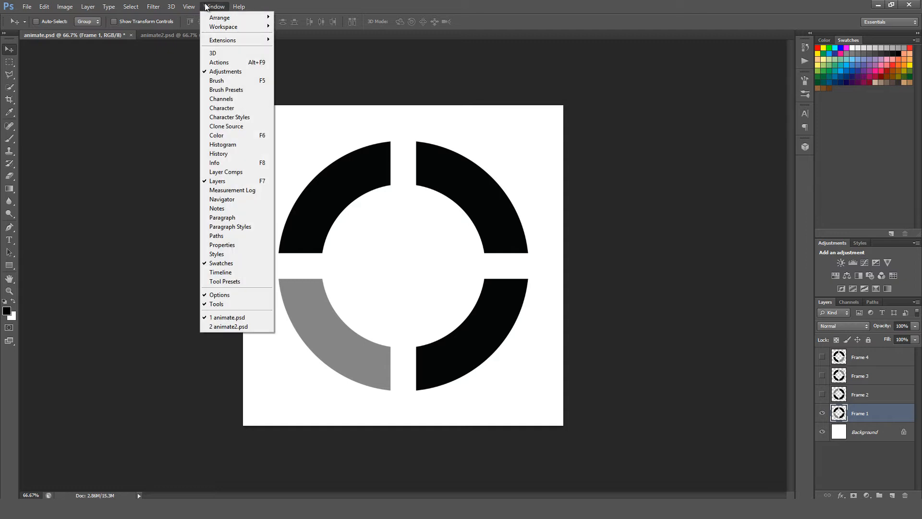
mouse_move(225, 126)
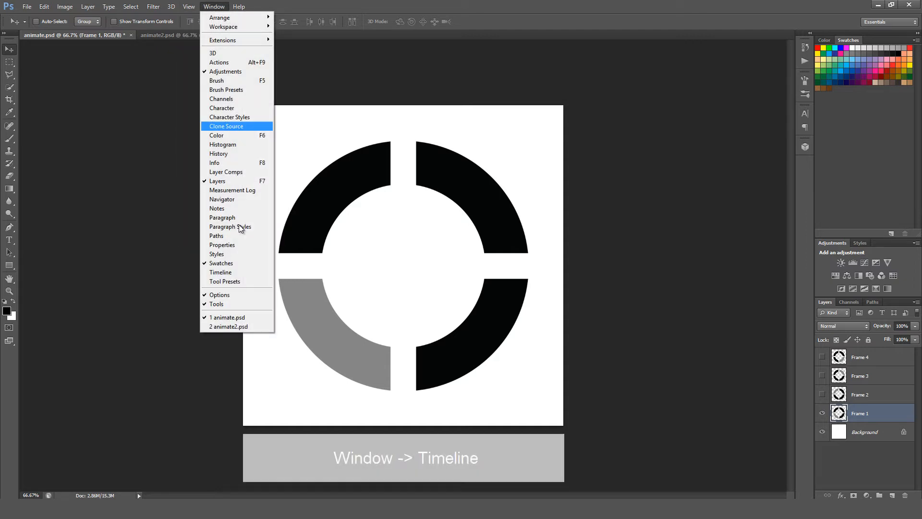
left_click(221, 272)
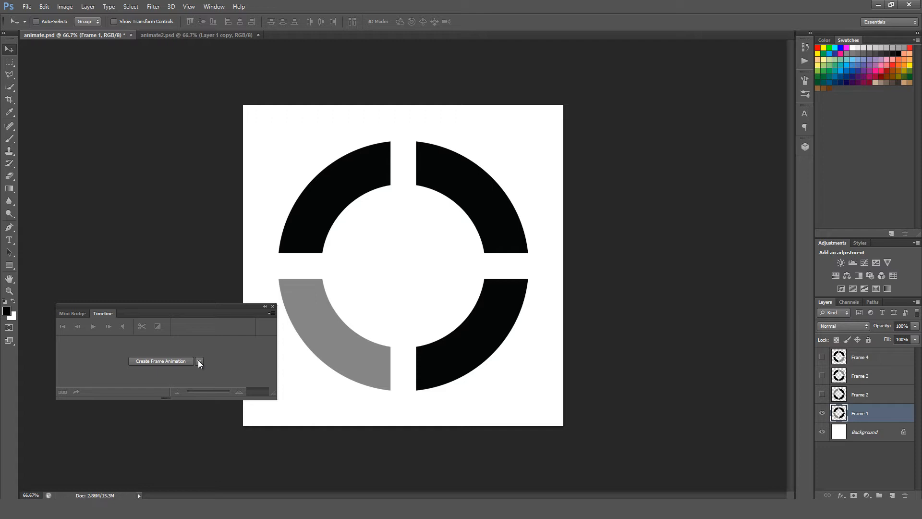
left_click(198, 360)
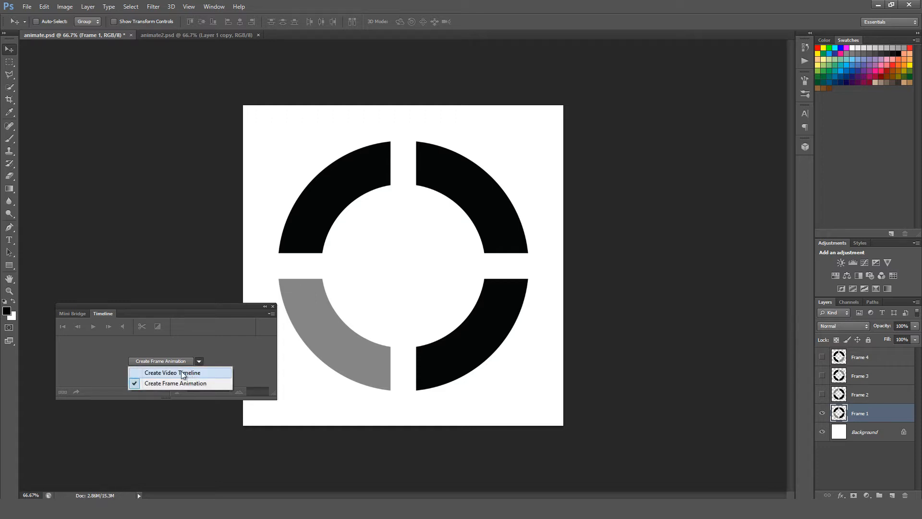
mouse_move(211, 379)
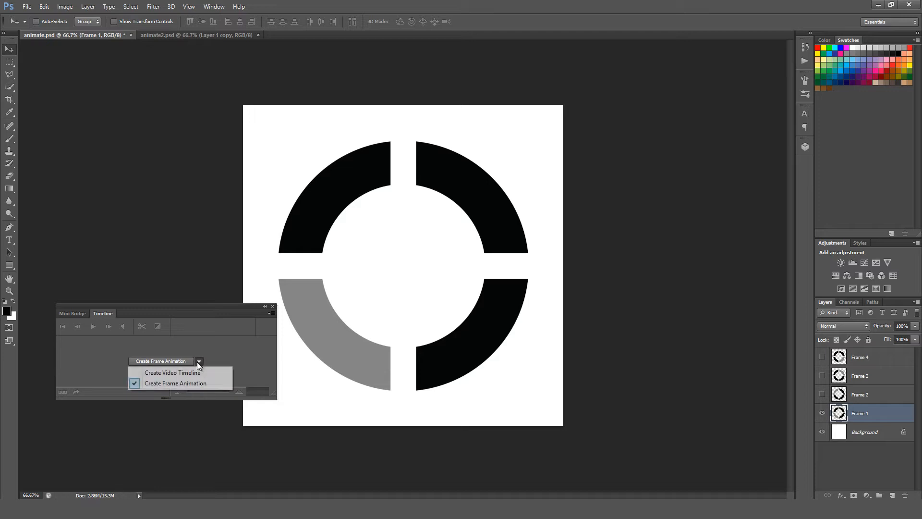
mouse_move(175, 383)
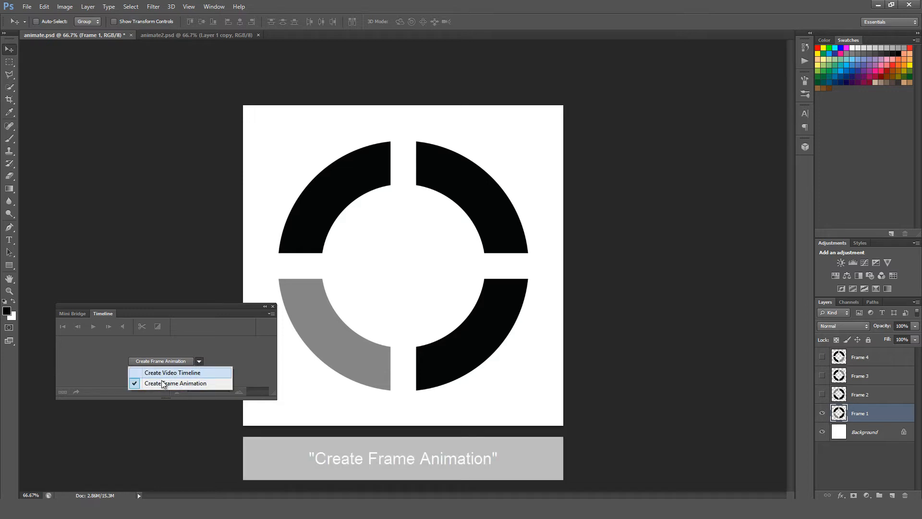
left_click(174, 383)
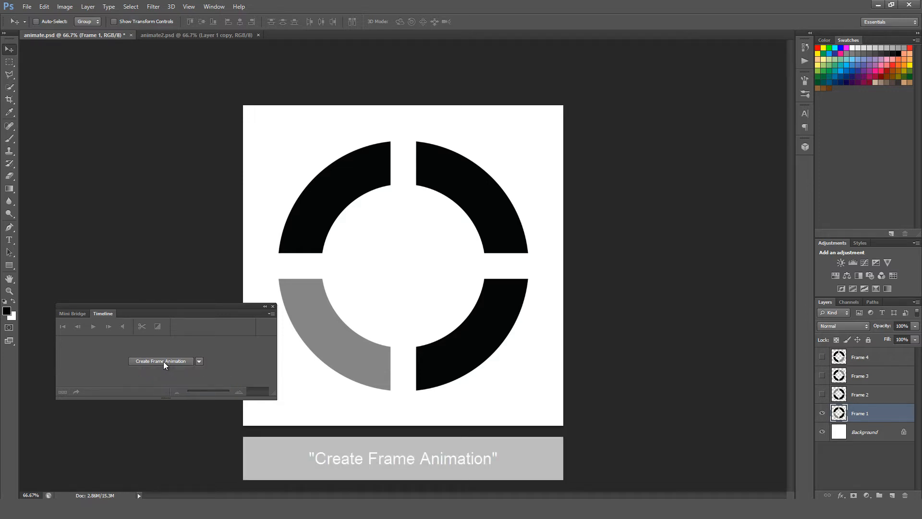
Create the frame animation and check the Frame 1 and Frame 2 layer visibility.
left_click(161, 360)
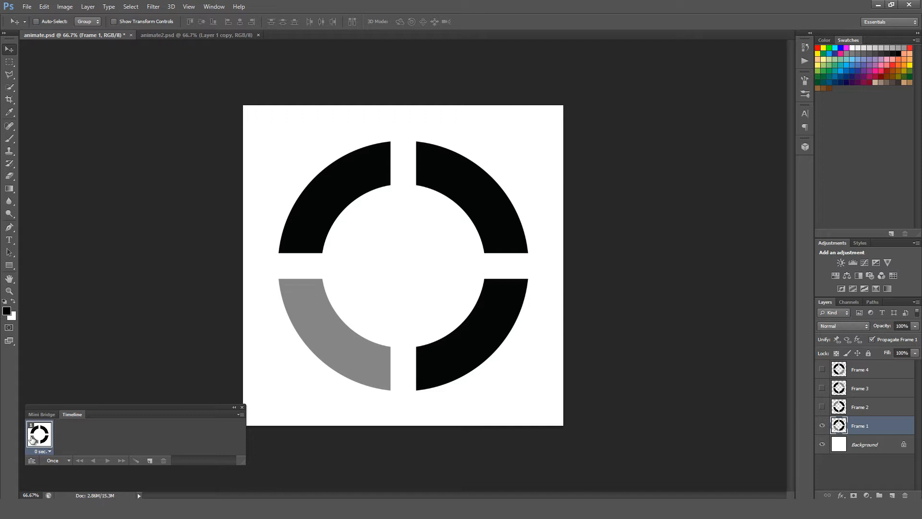
left_click(822, 408)
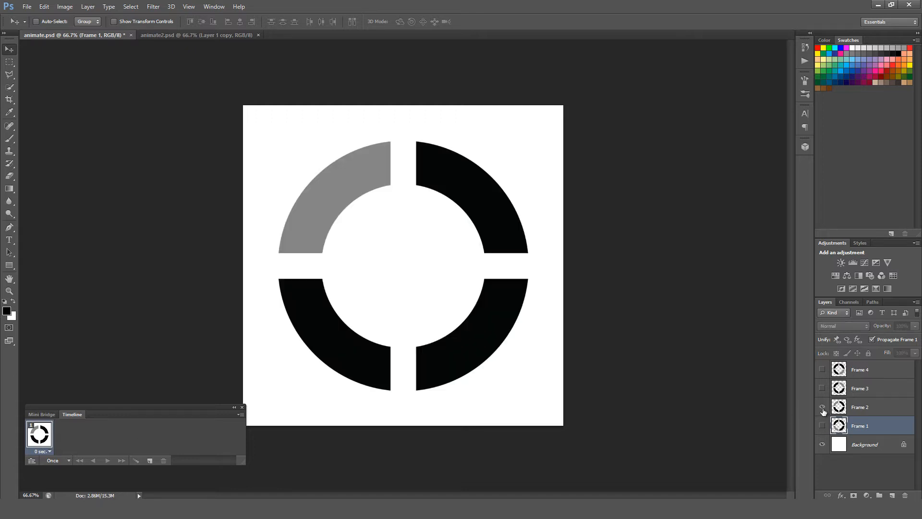
left_click(822, 426)
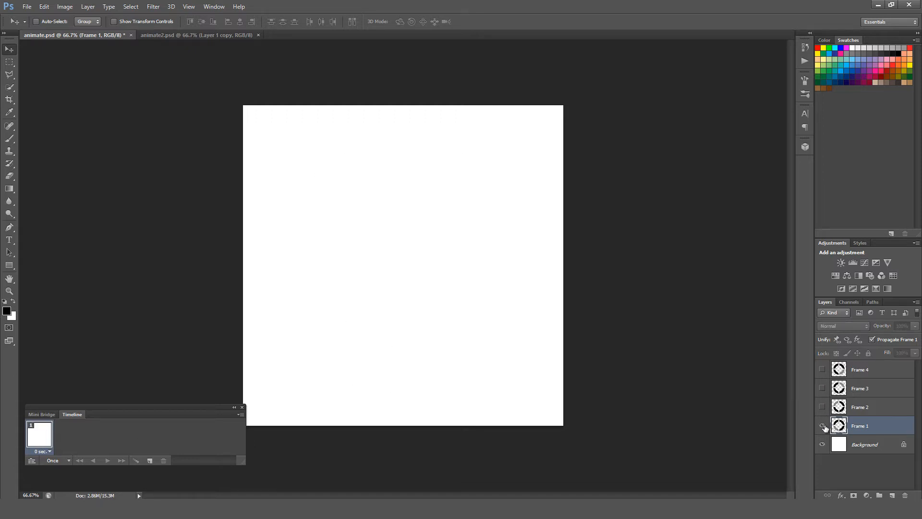
left_click(824, 427)
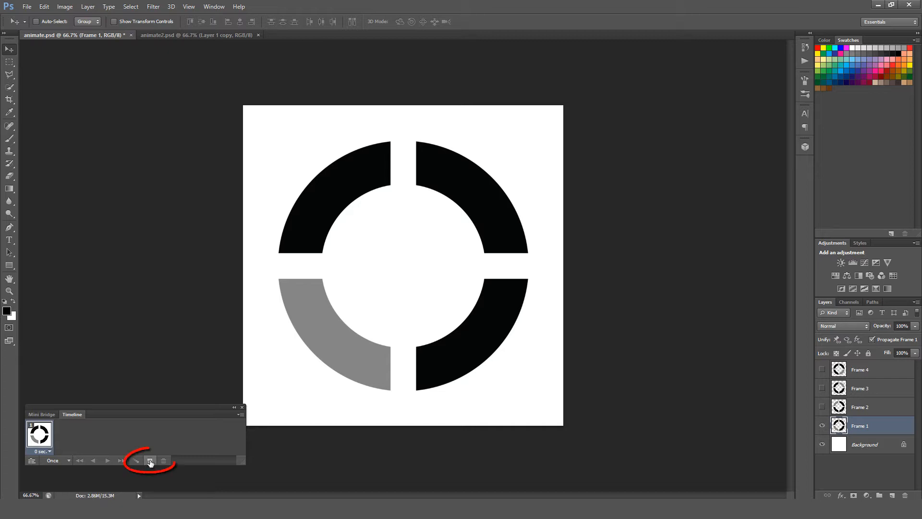
Duplicate frames until the timeline holds four, selecting the second frame.
left_click(150, 460)
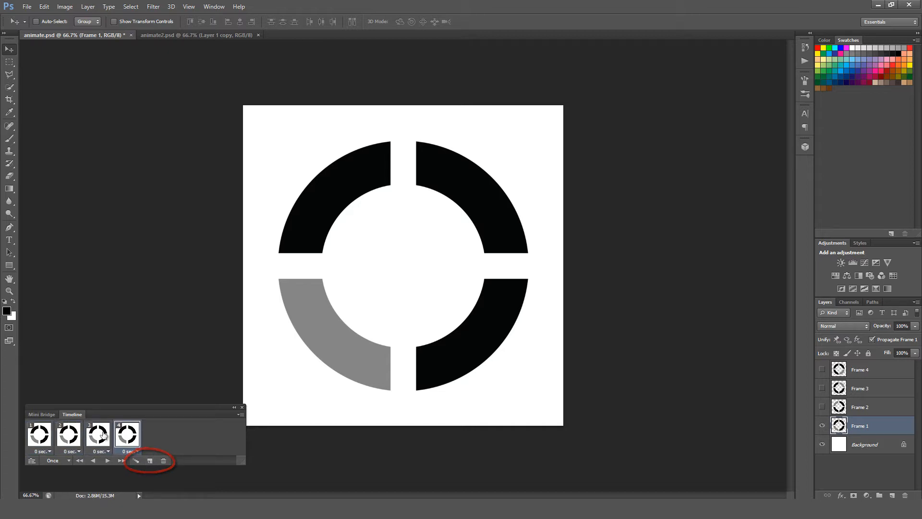
left_click(69, 434)
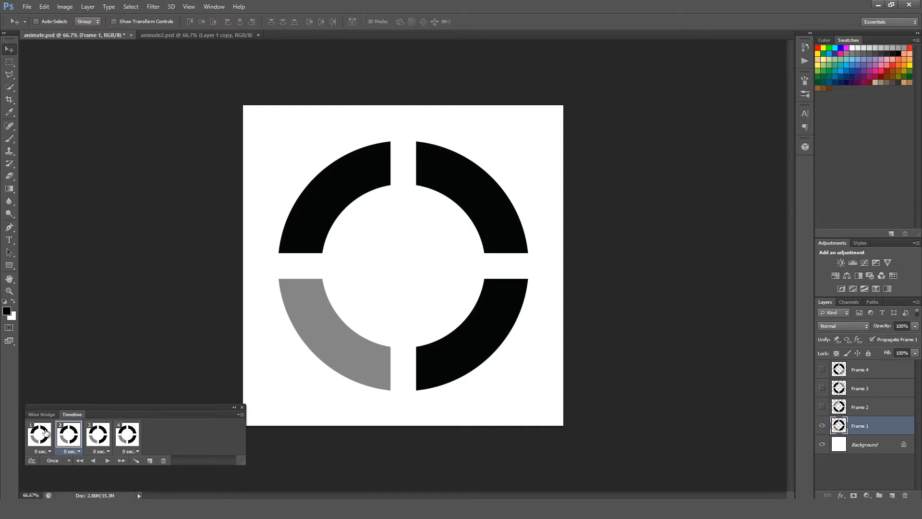
With animation frame one selected, hide Frame 2 and show only the Frame 1 layer.
left_click(39, 435)
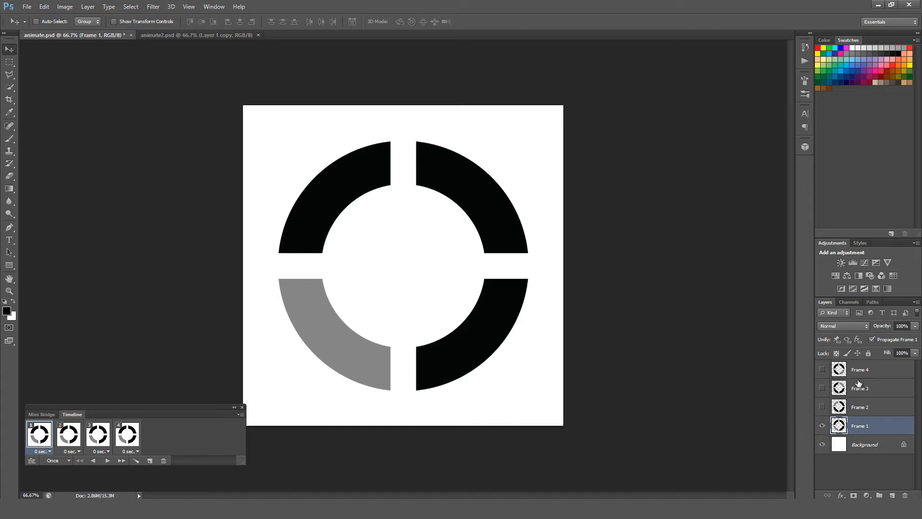
mouse_move(866, 405)
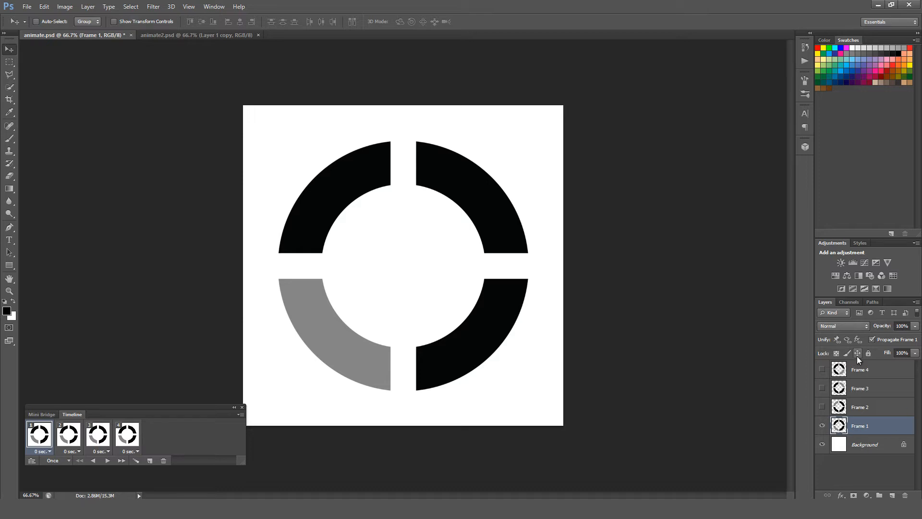
left_click(823, 408)
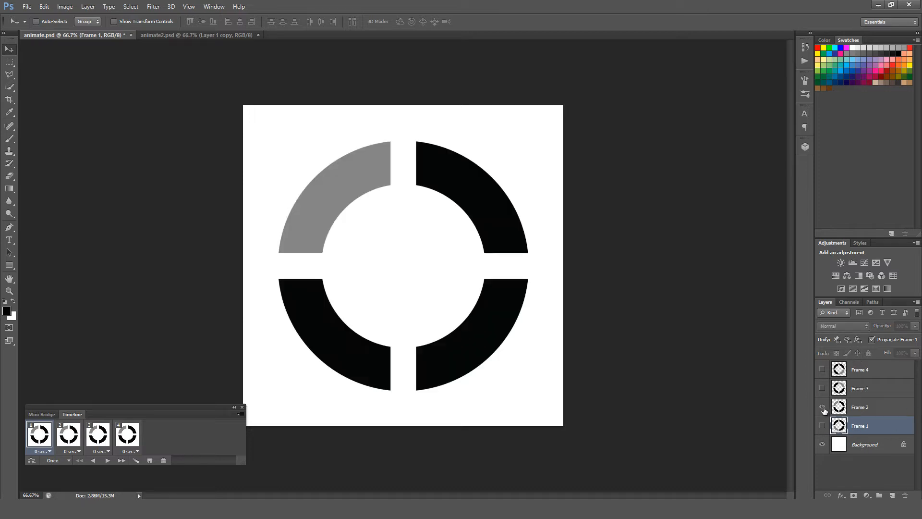
left_click(823, 407)
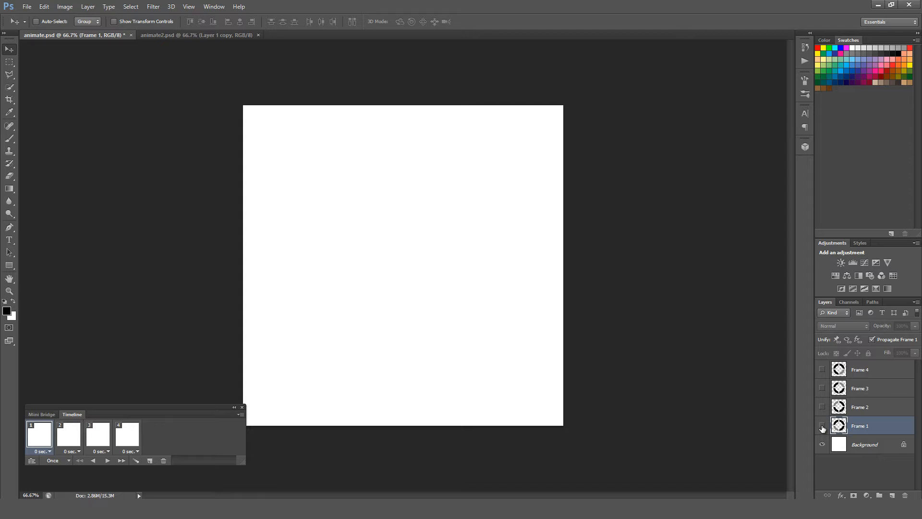
left_click(822, 426)
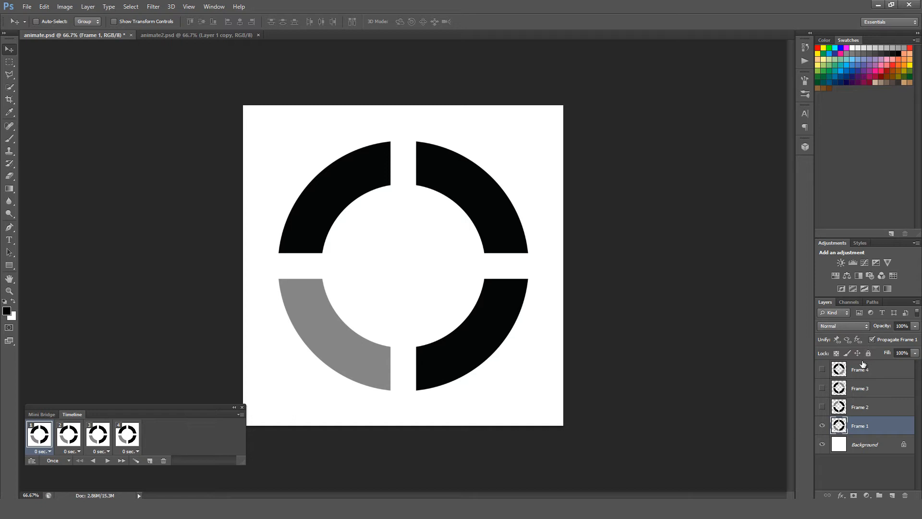
mouse_move(88, 397)
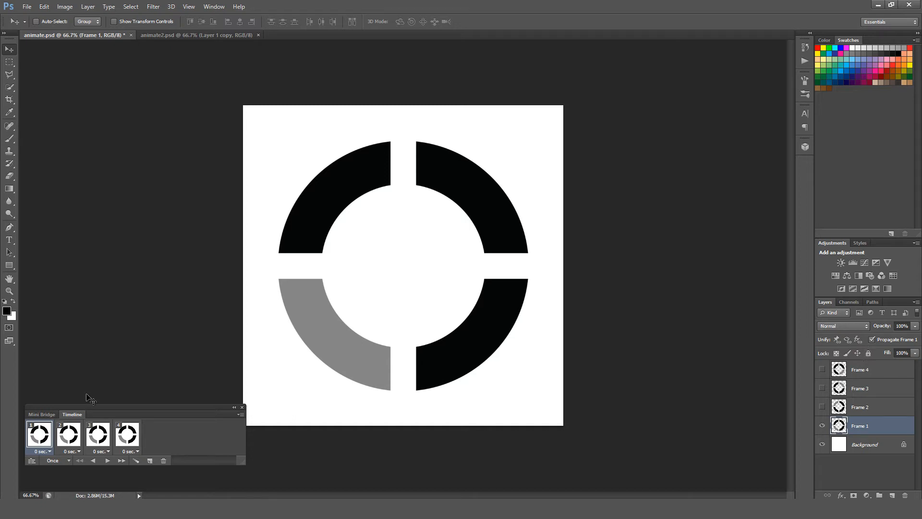
Show the Frame 2 layer in frame two and Frame 3 in frame three, moving on to frame four.
left_click(68, 434)
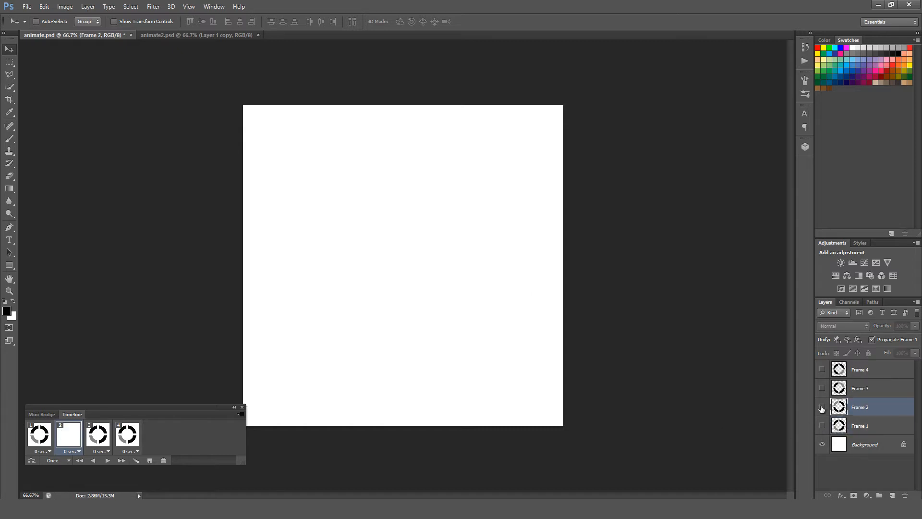
left_click(822, 408)
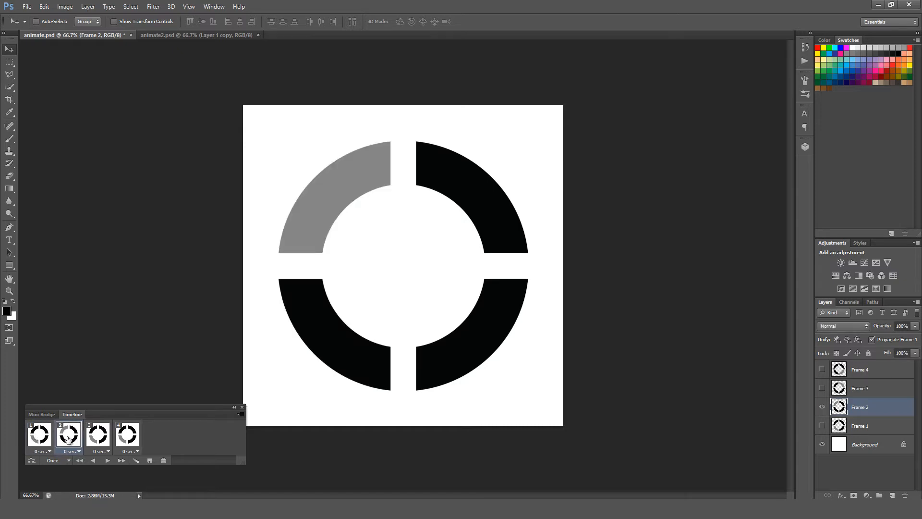
mouse_move(409, 277)
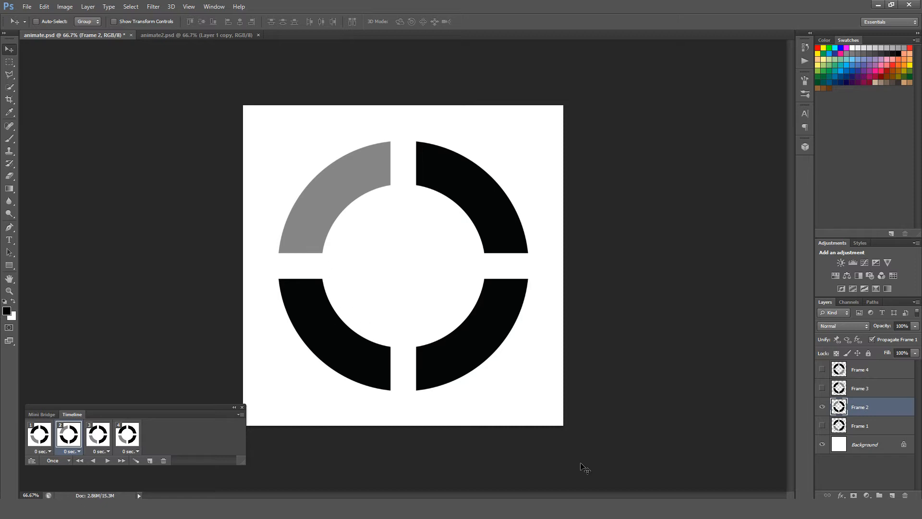
mouse_move(772, 404)
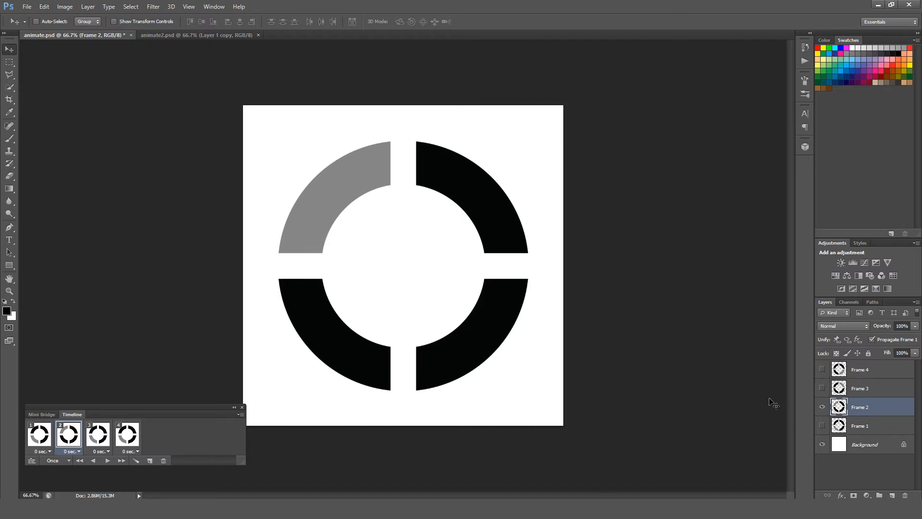
left_click(98, 434)
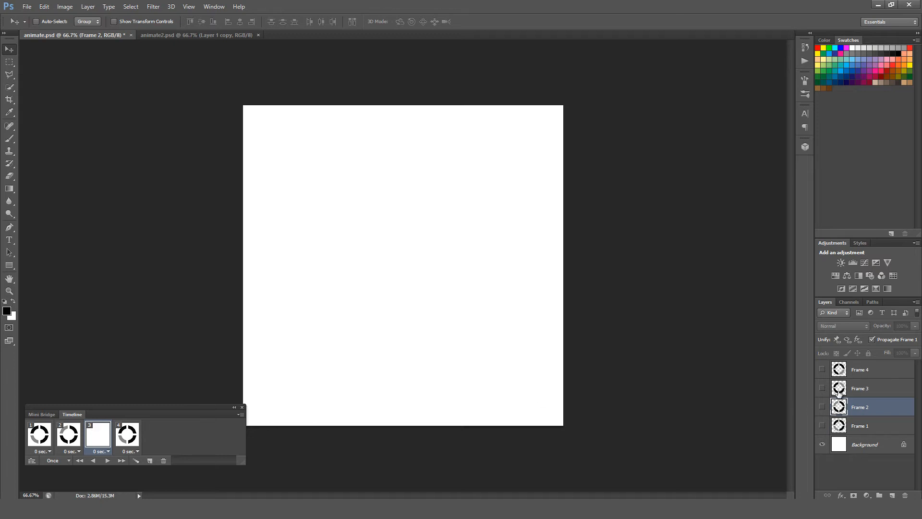
left_click(98, 434)
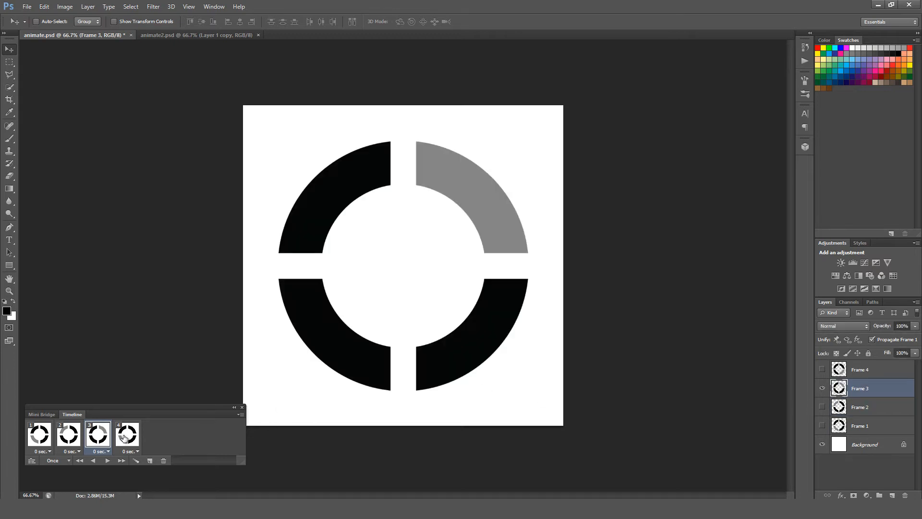
left_click(127, 435)
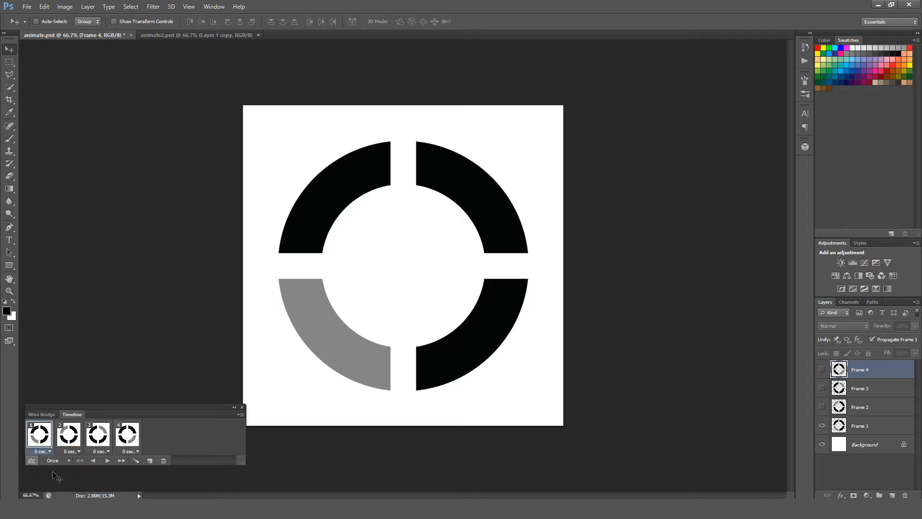
left_click(58, 460)
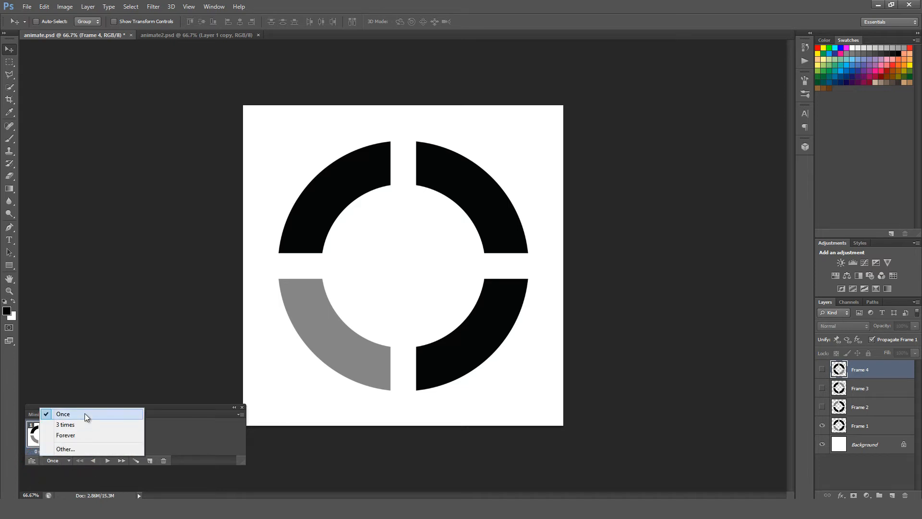
mouse_move(77, 438)
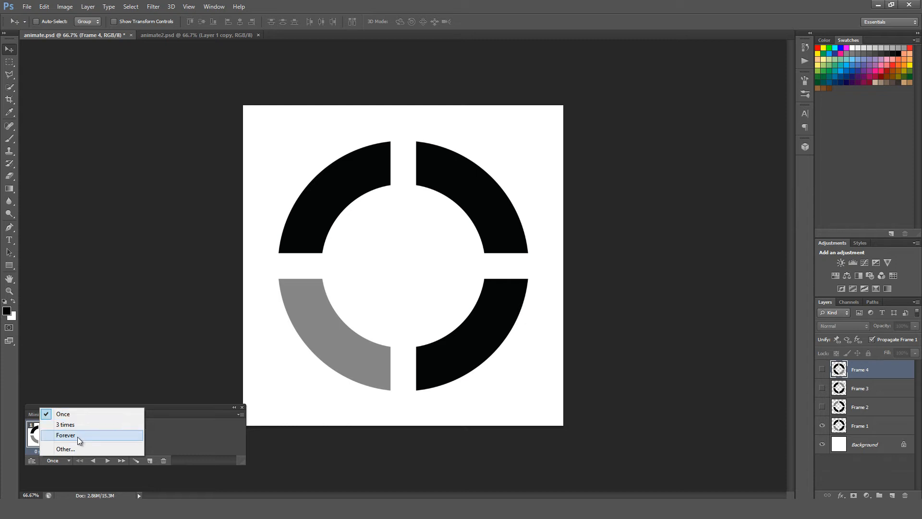
mouse_move(64, 449)
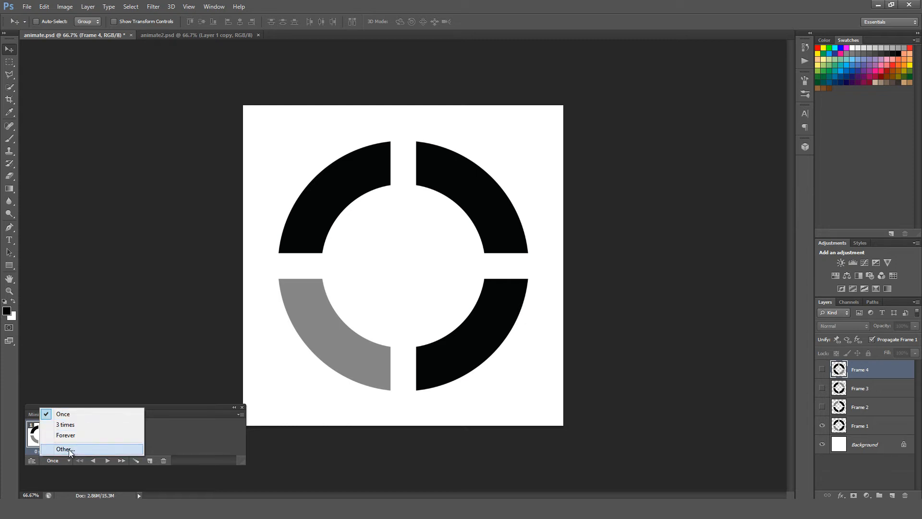
left_click(64, 448)
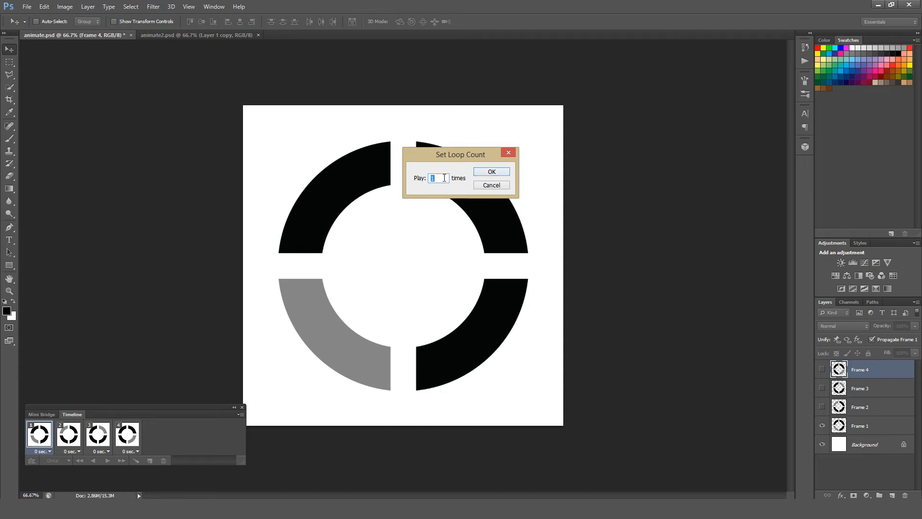
left_click(491, 171)
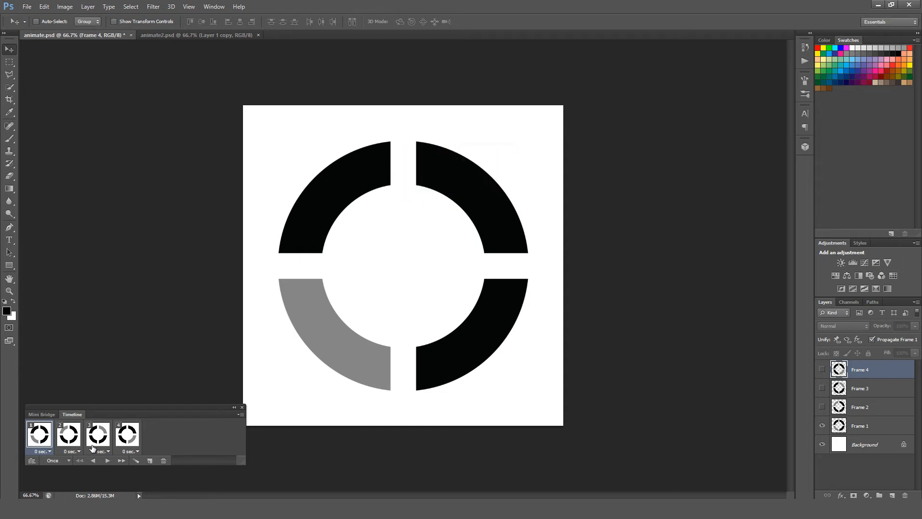
Set looping to Forever and play the preview cycling the gray segment round the ring.
left_click(53, 460)
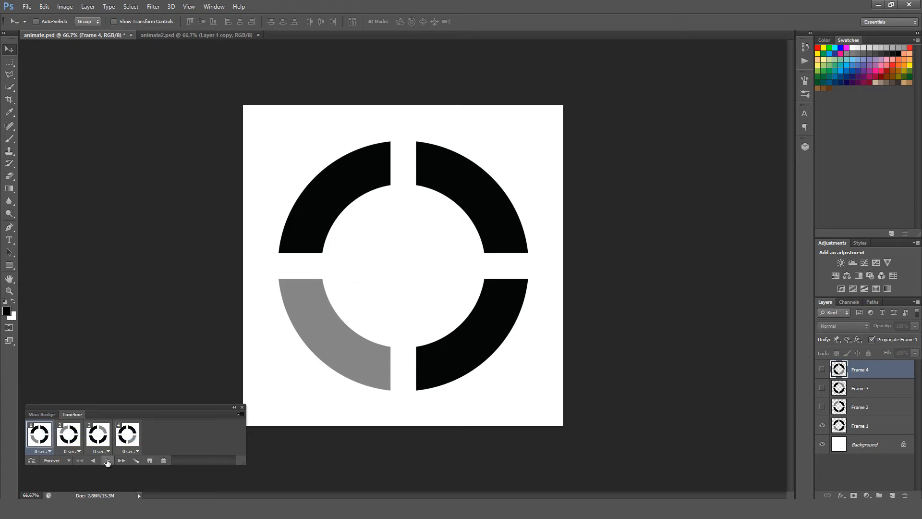
mouse_move(107, 460)
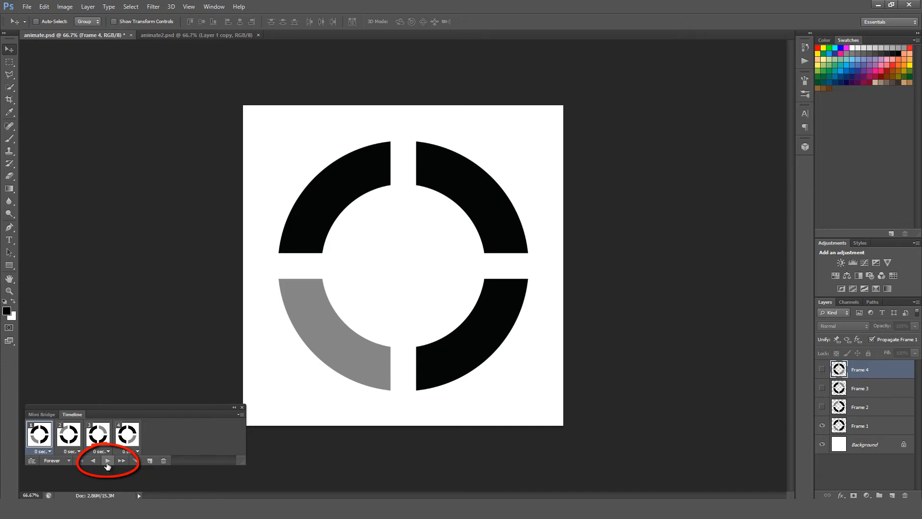
left_click(106, 460)
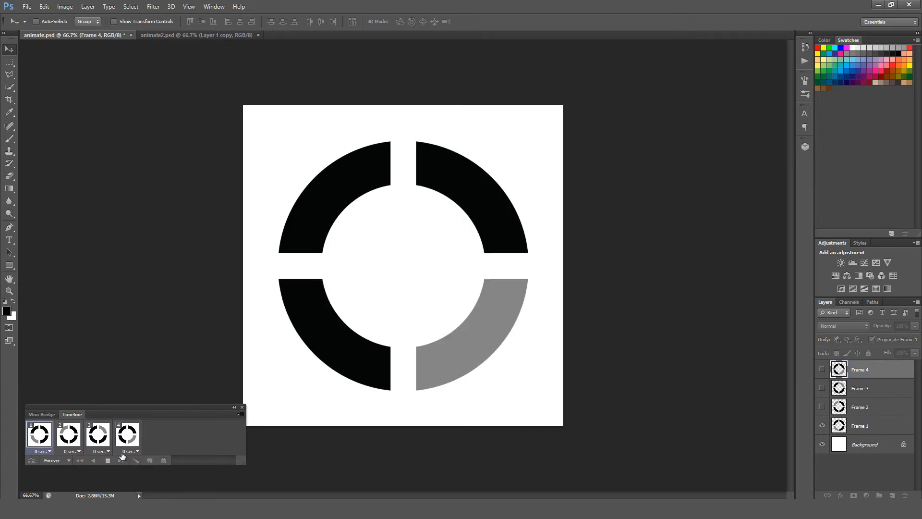
left_click(38, 434)
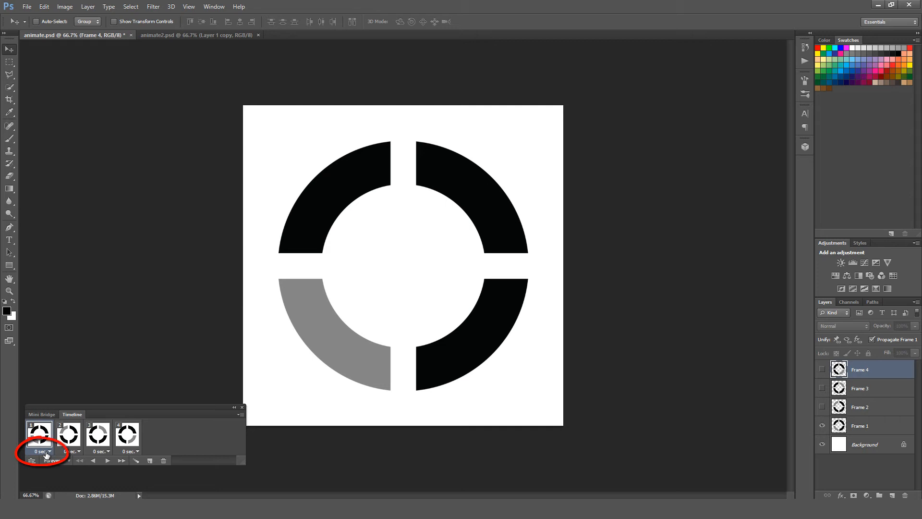
Give the animation frames a 1-second delay from the frame delay choices.
left_click(49, 451)
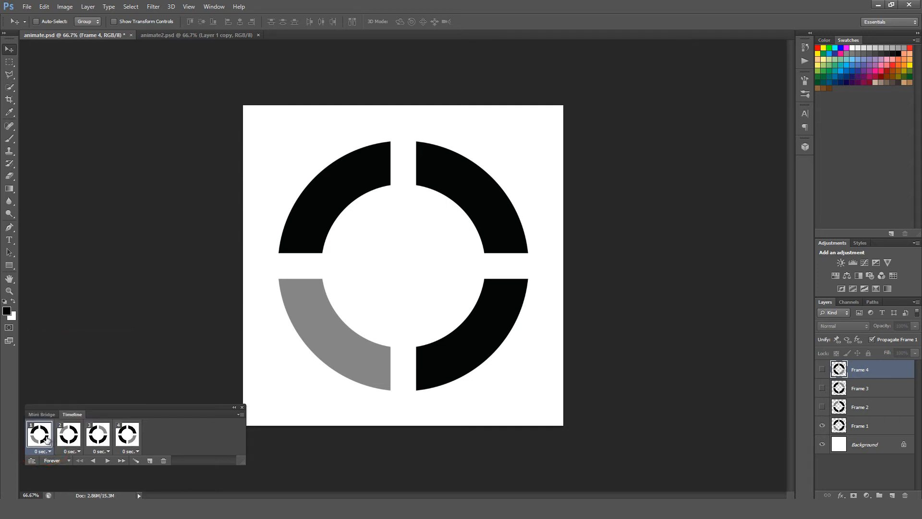
left_click(39, 451)
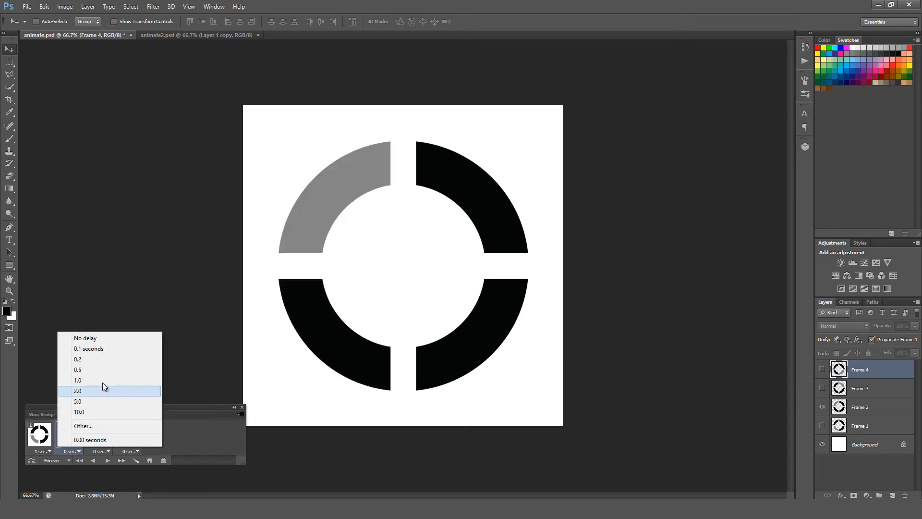
mouse_move(106, 380)
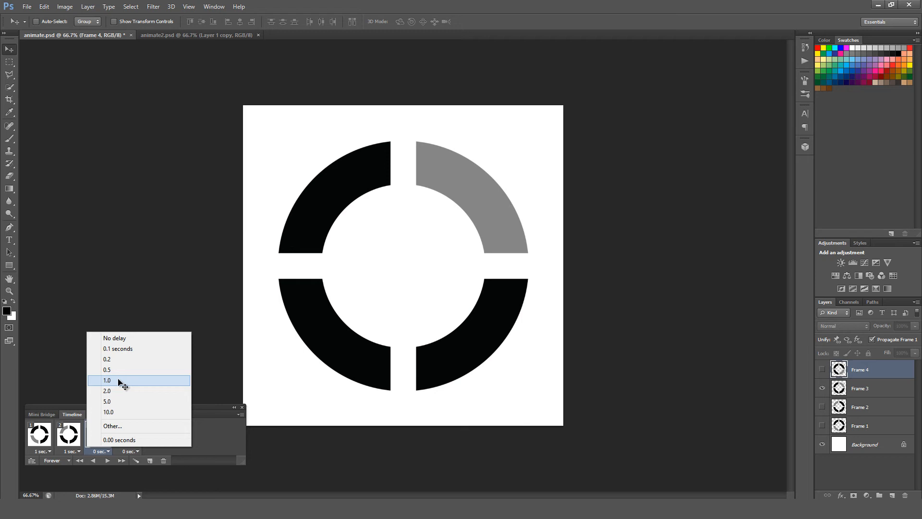
left_click(108, 380)
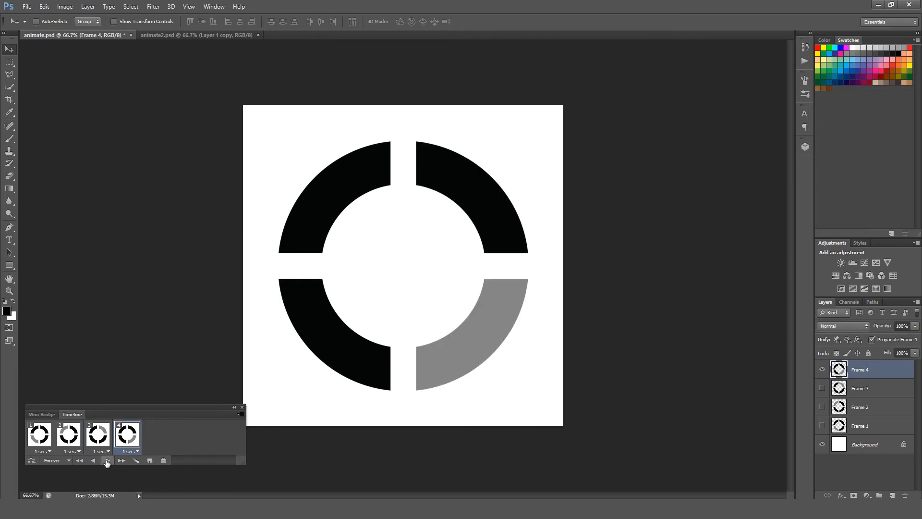
Play the looping preview with the 1-second delays and step through the frames.
left_click(107, 460)
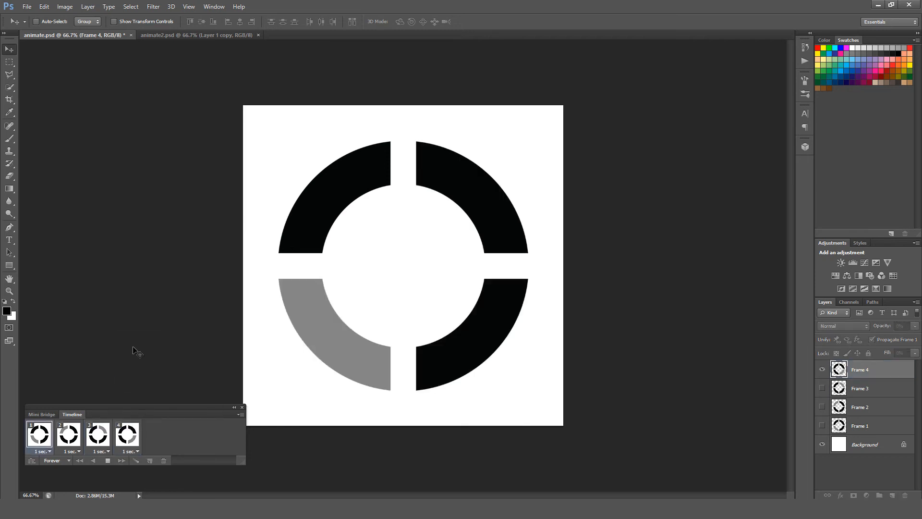
left_click(127, 435)
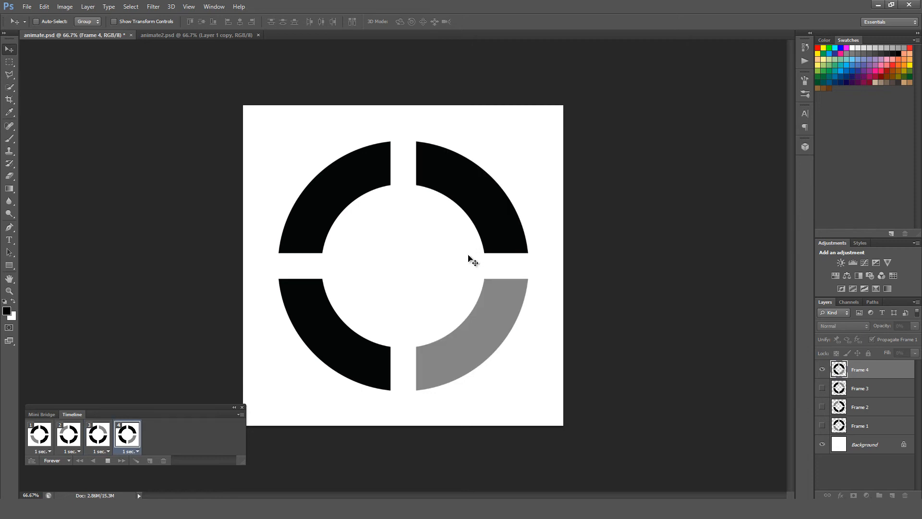
left_click(69, 435)
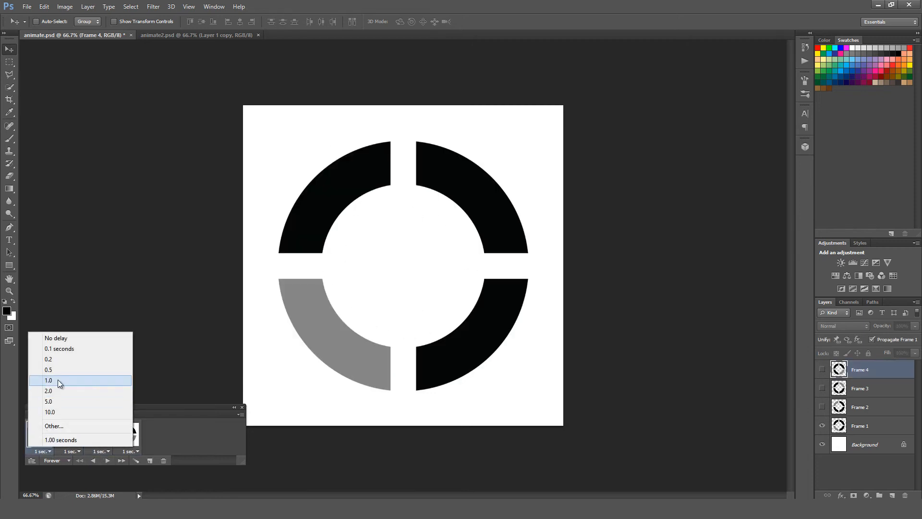
Change every frame's delay to 0.5 seconds.
left_click(48, 369)
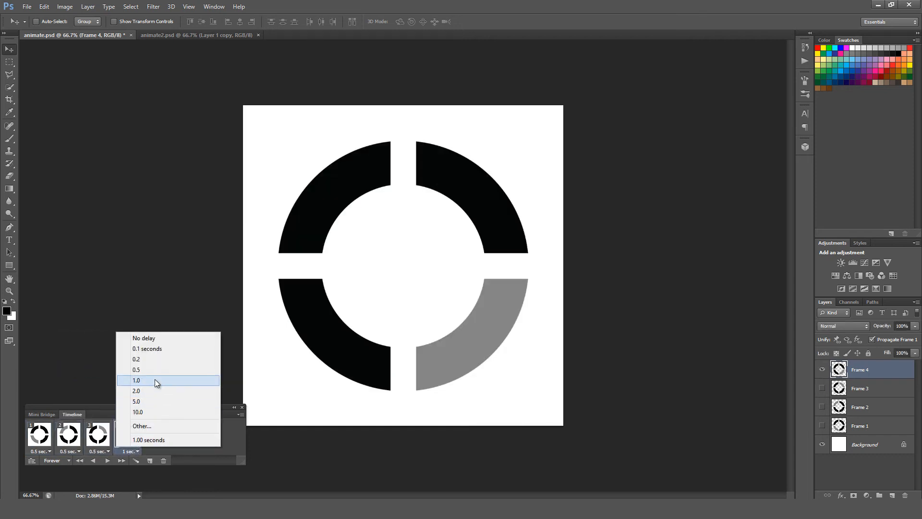
left_click(136, 369)
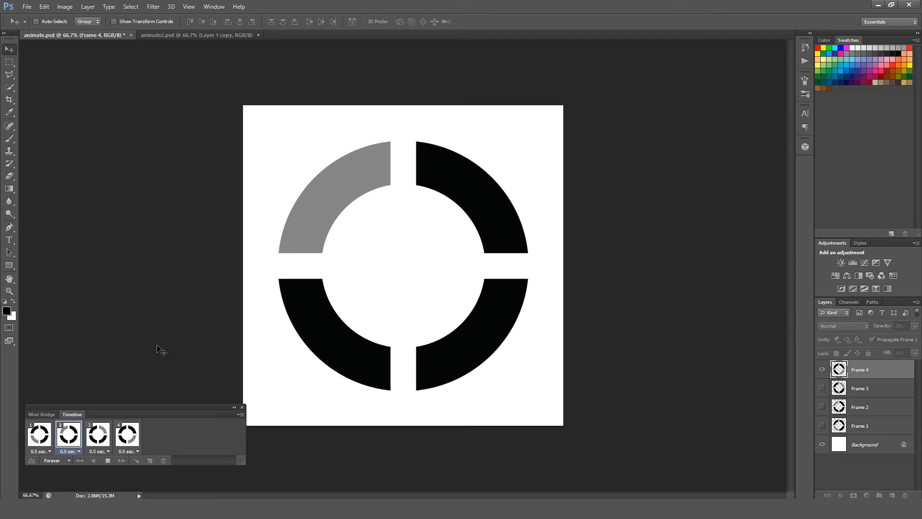
mouse_move(441, 214)
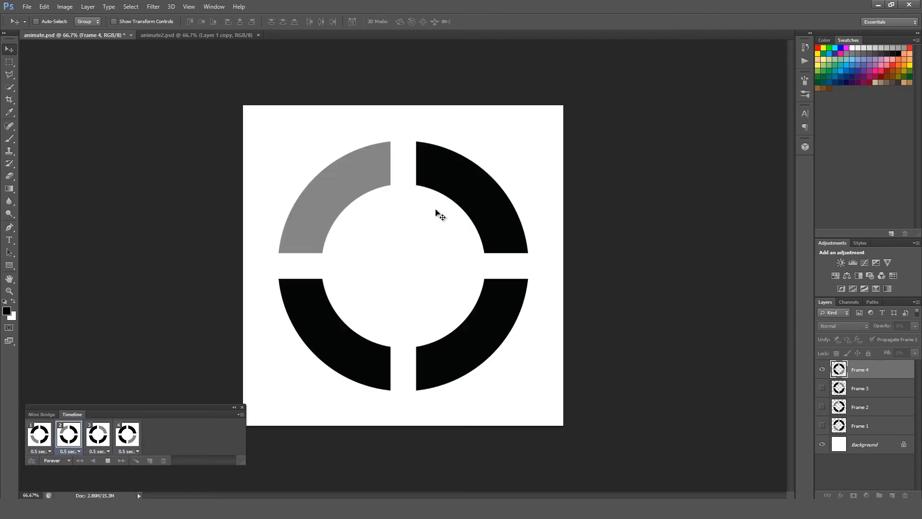
left_click(49, 452)
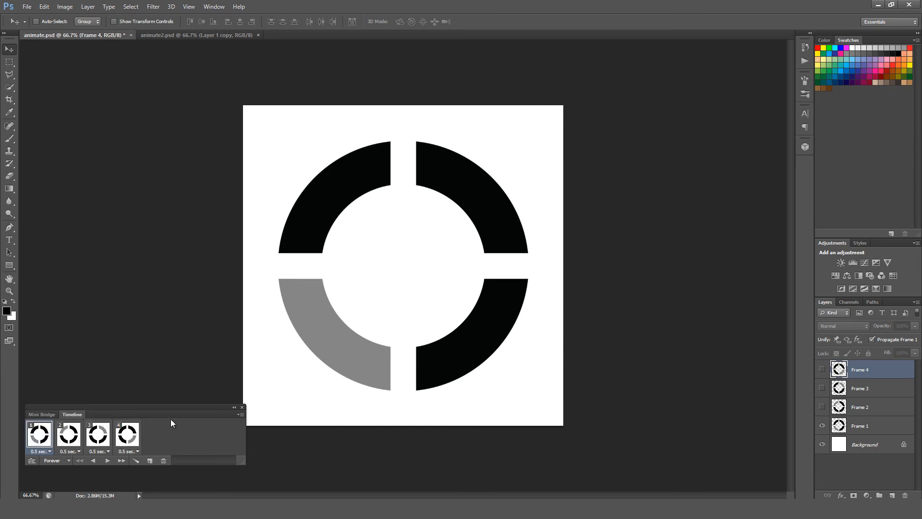
mouse_move(69, 438)
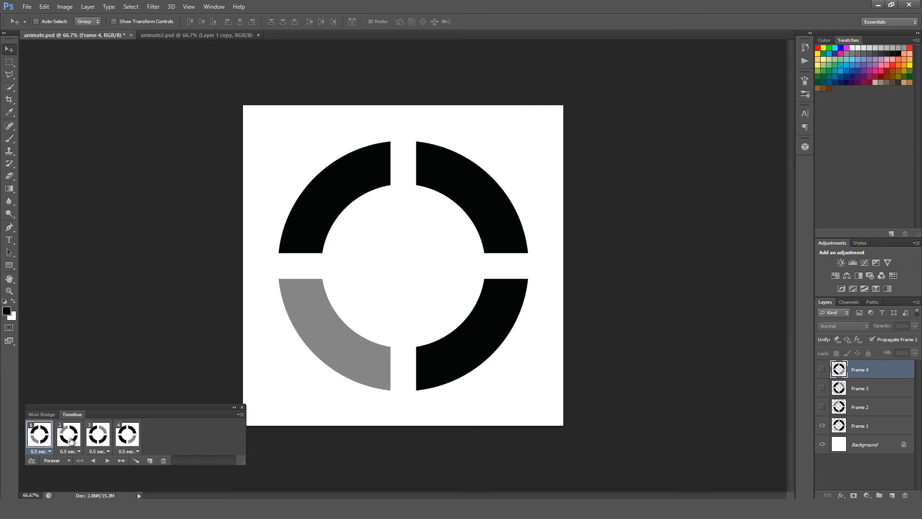
Play and stop the preview to check the faster half-second pace.
left_click(69, 451)
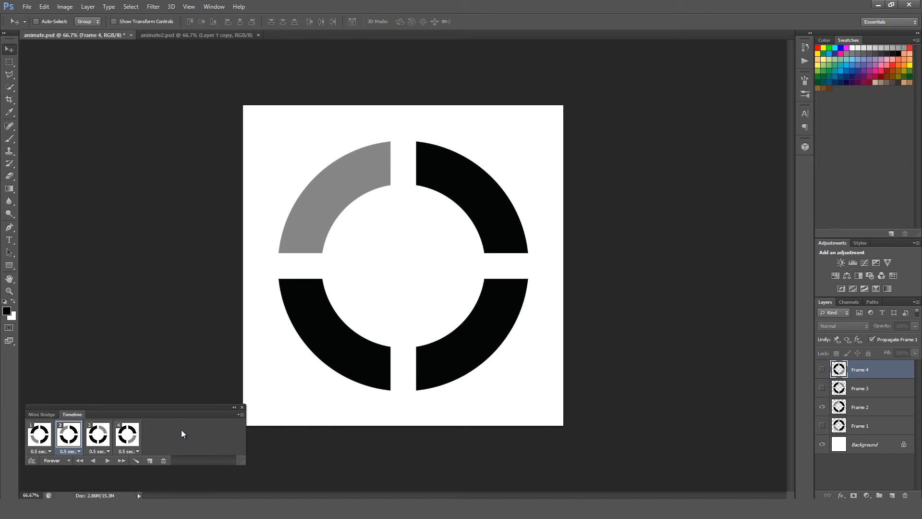
left_click(127, 433)
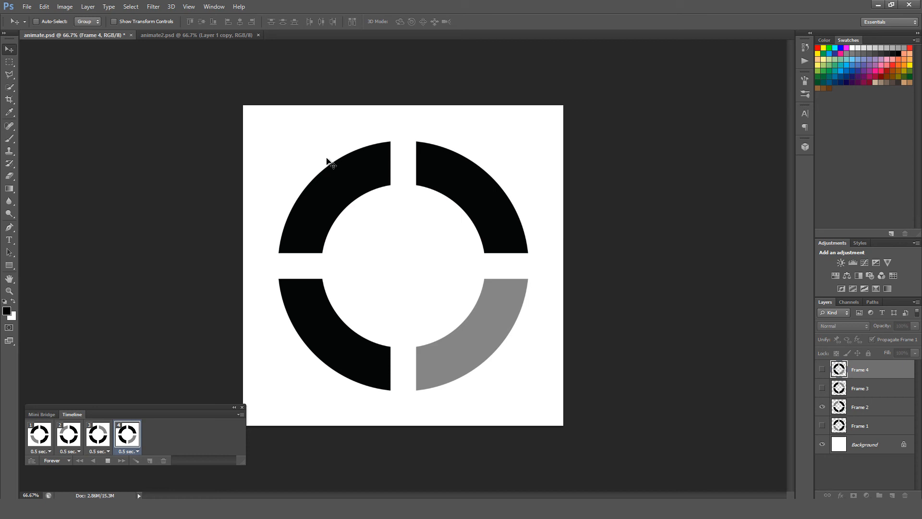
left_click(107, 460)
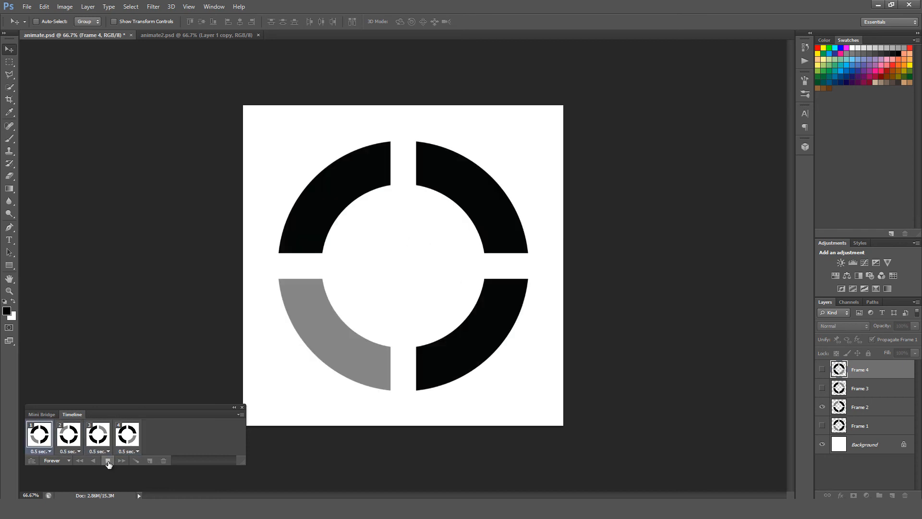
Export via Save for Web as a forever-looping GIF and select the animate.gif file name.
left_click(108, 460)
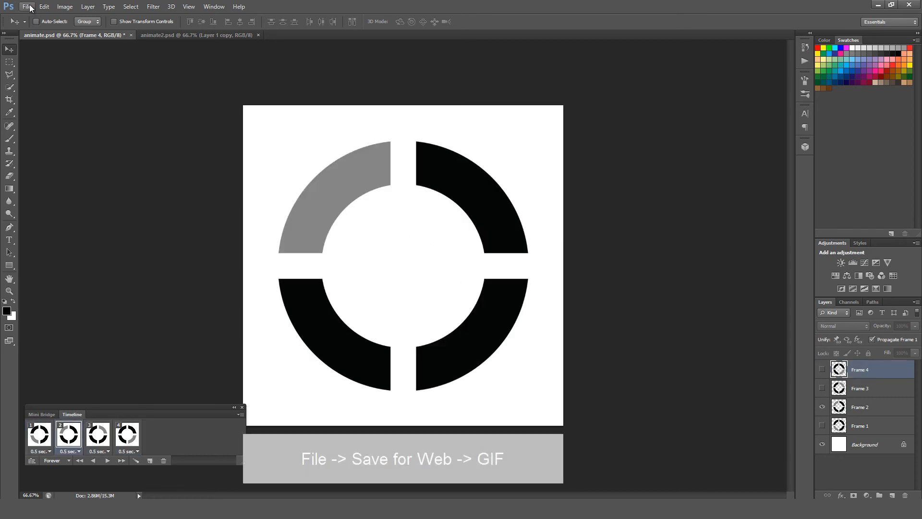
mouse_move(392, 129)
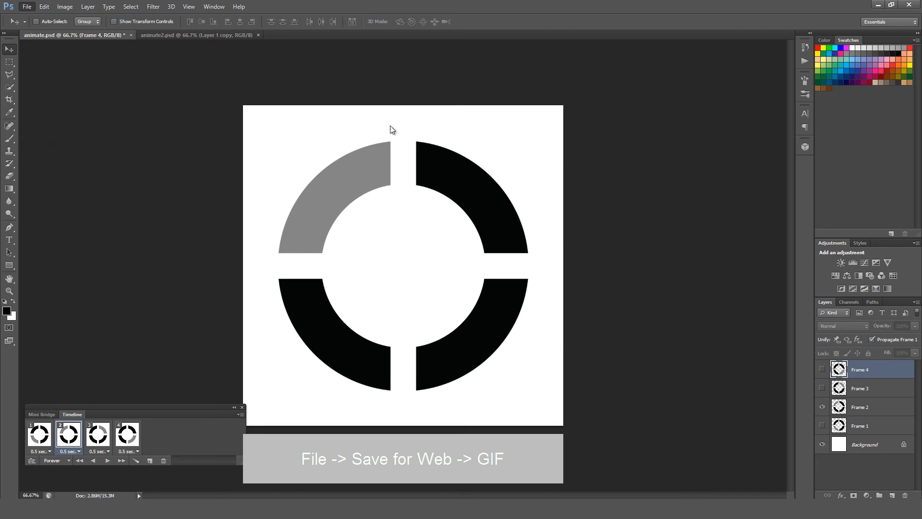
left_click(512, 82)
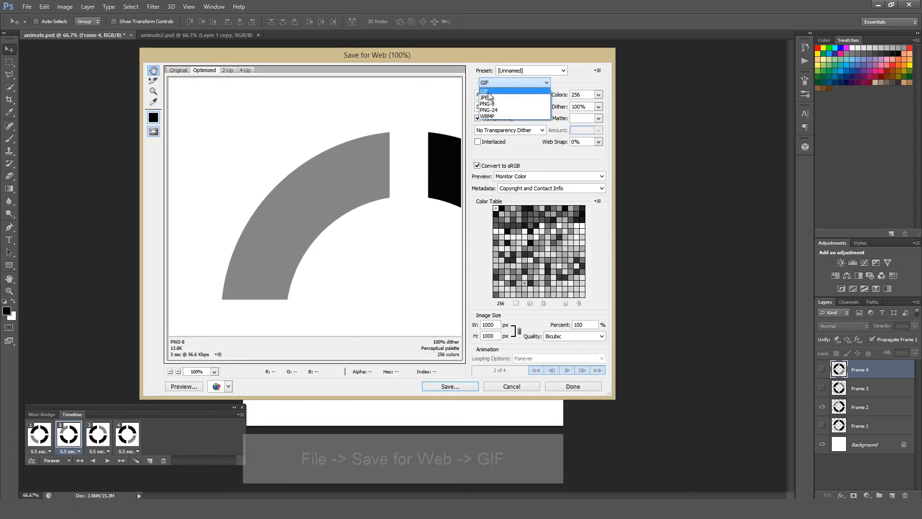
left_click(483, 91)
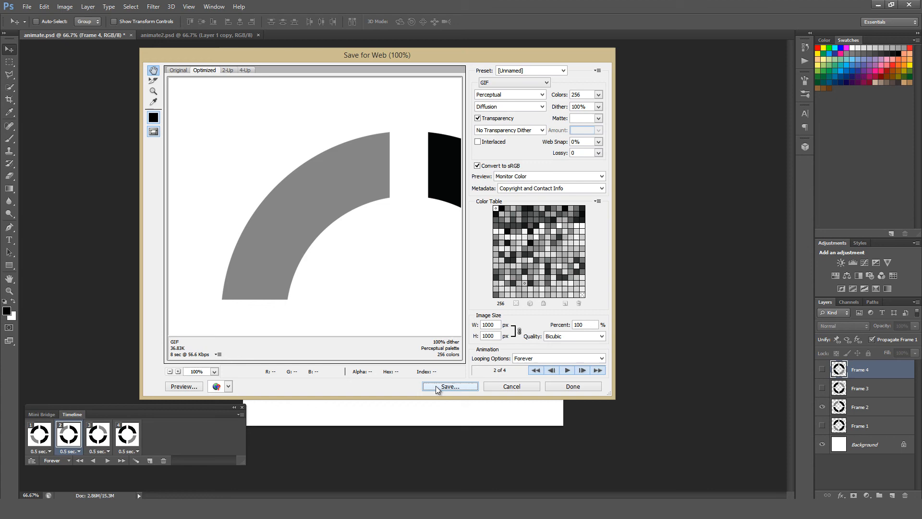
left_click(449, 386)
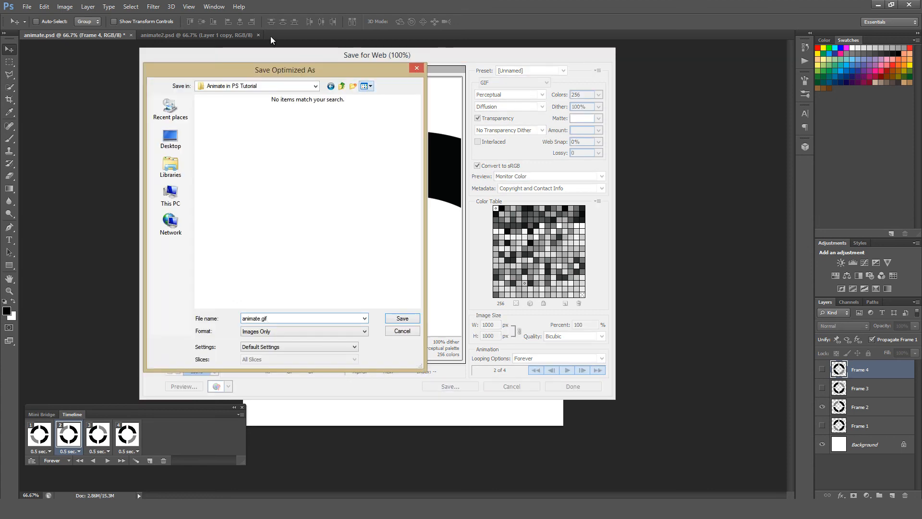
triple_click(303, 318)
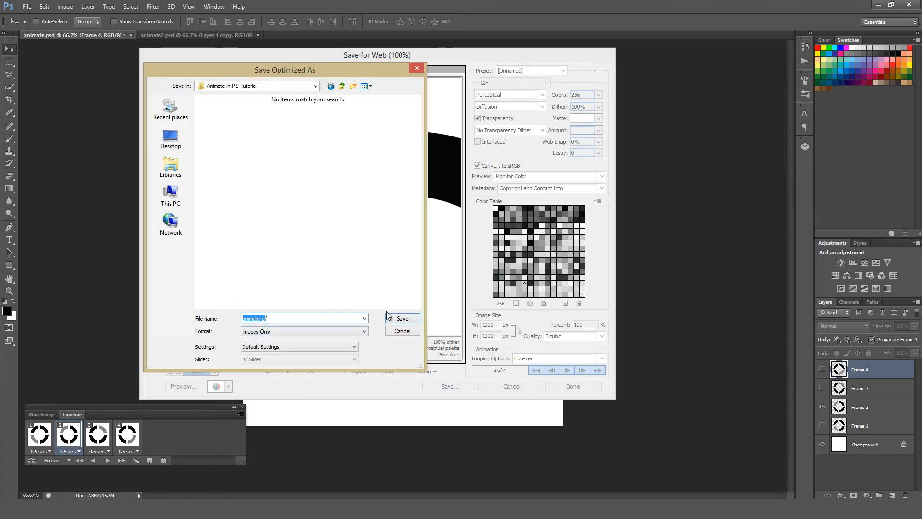
Save the file as animate.gif and view it animating in Chrome.
left_click(403, 318)
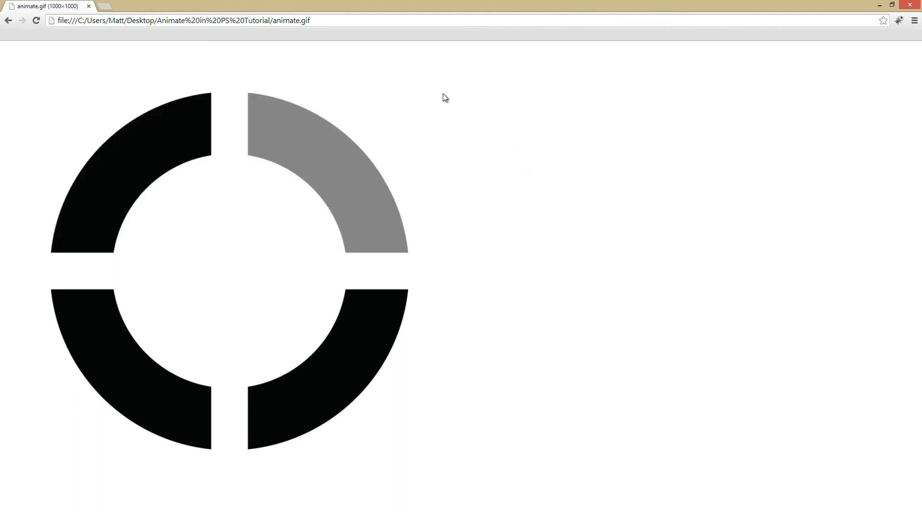
mouse_move(482, 270)
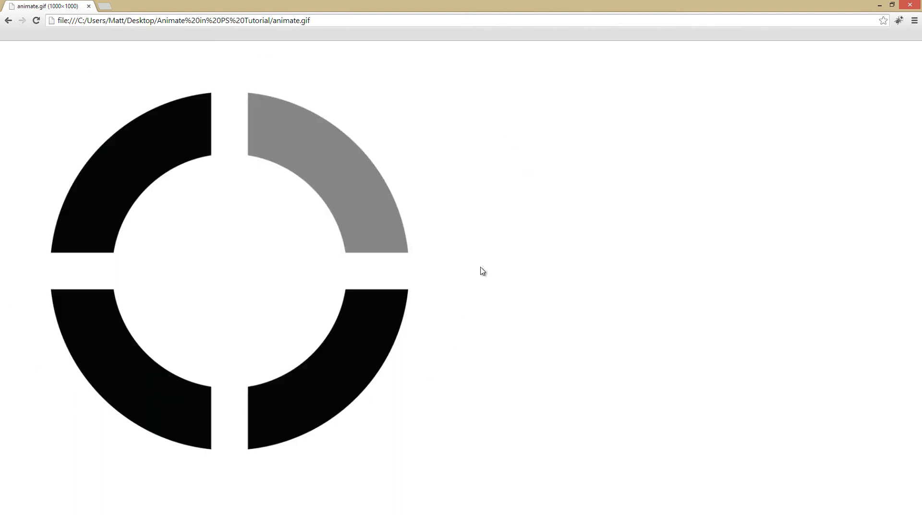
mouse_move(429, 235)
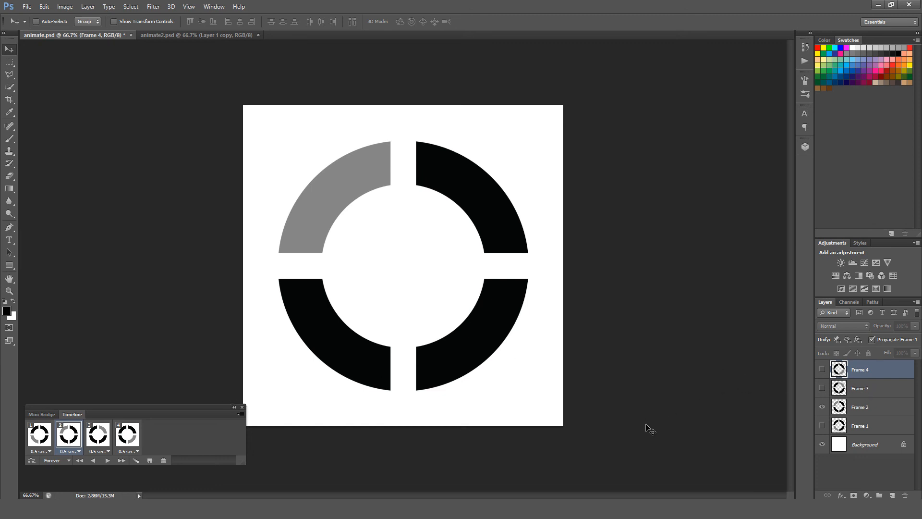
mouse_move(179, 437)
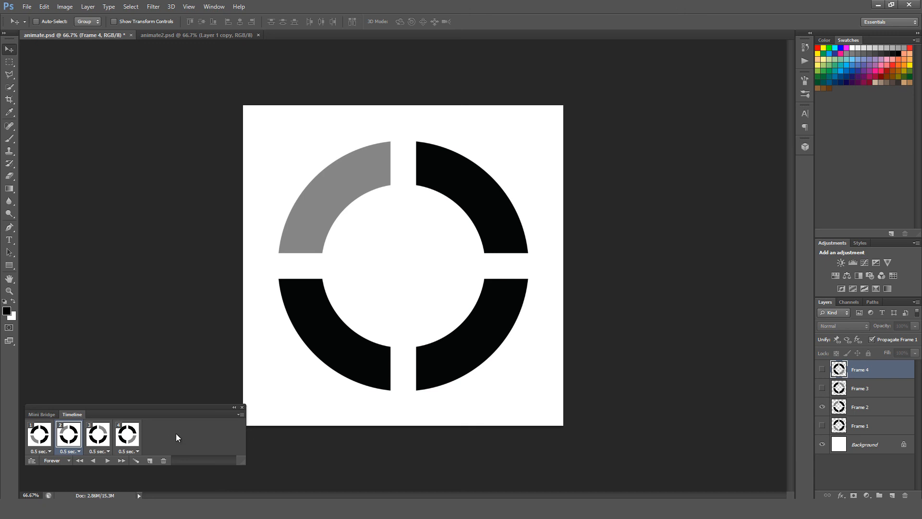
left_click(864, 444)
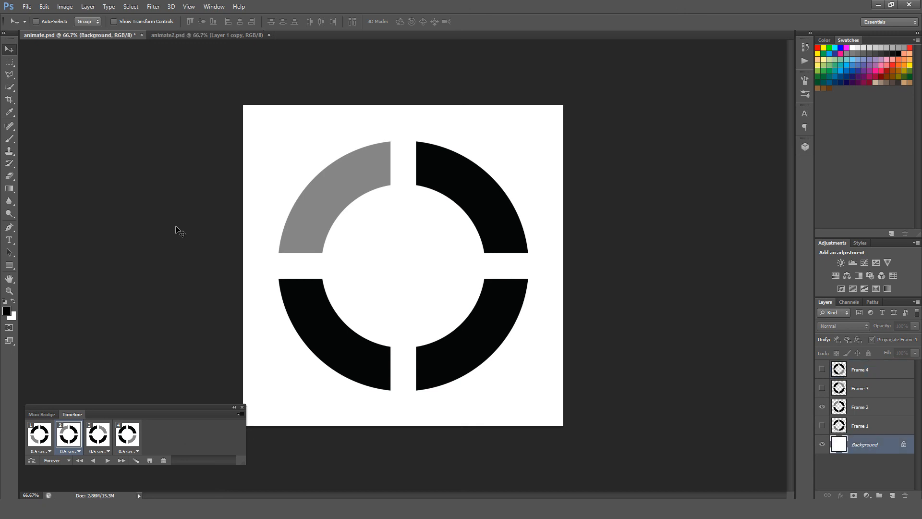
mouse_move(175, 232)
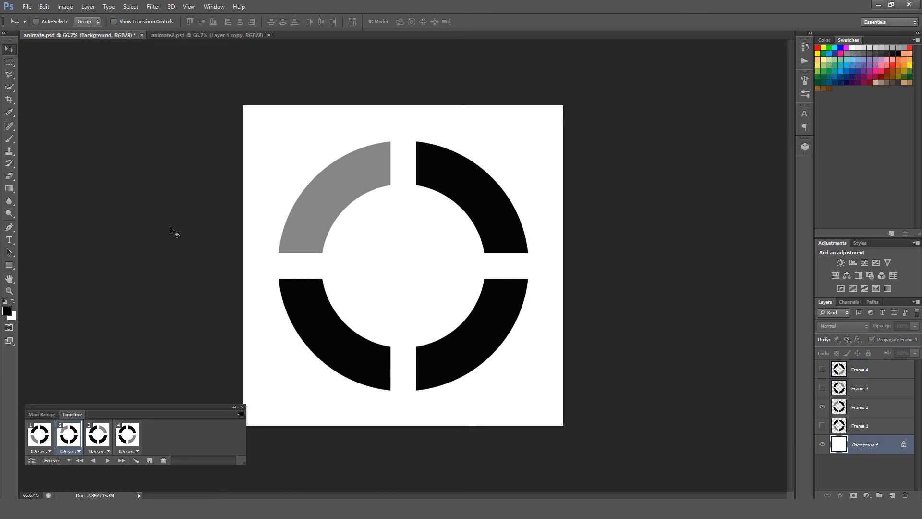
mouse_move(166, 235)
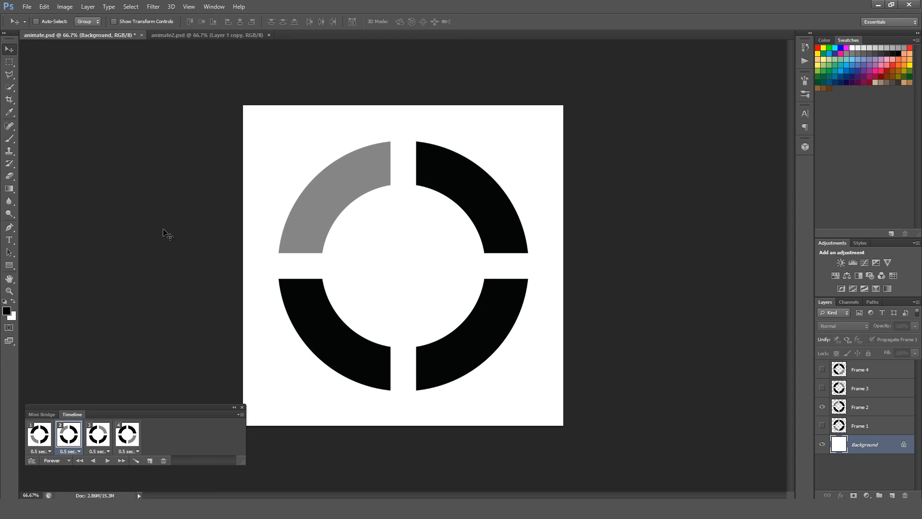
mouse_move(210, 194)
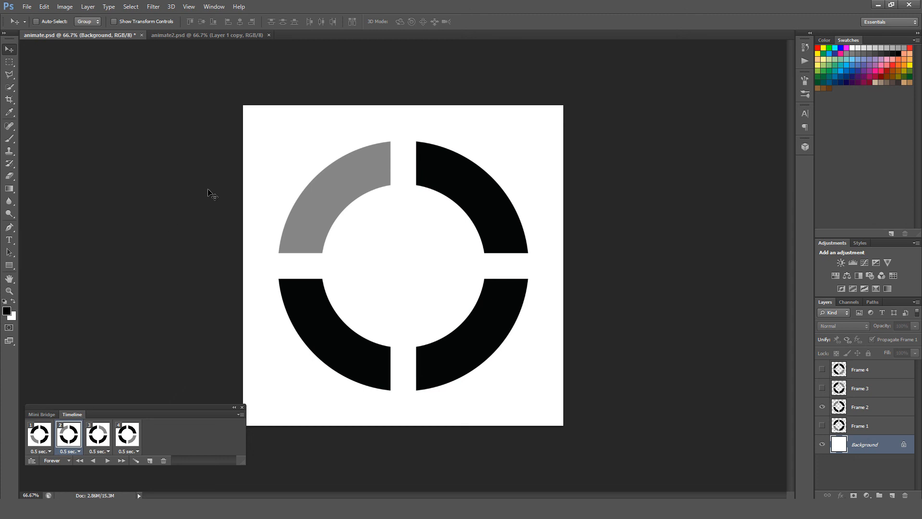
mouse_move(203, 192)
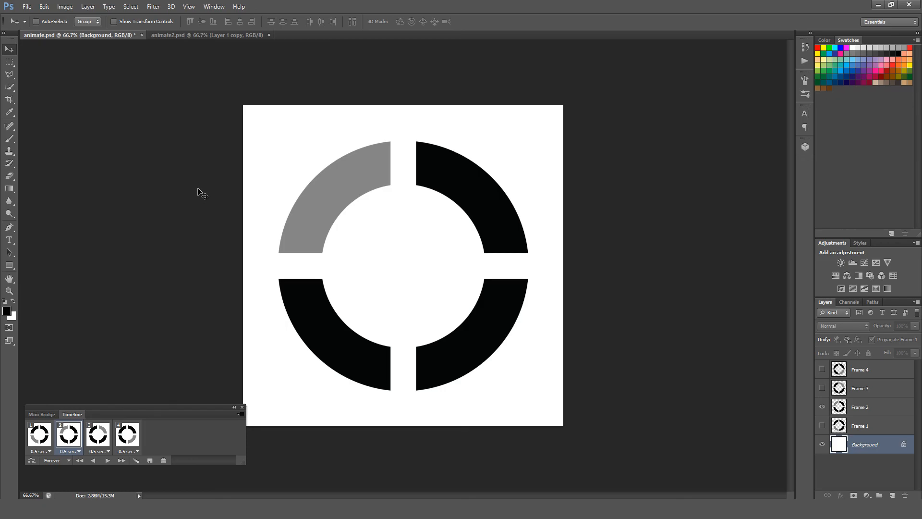